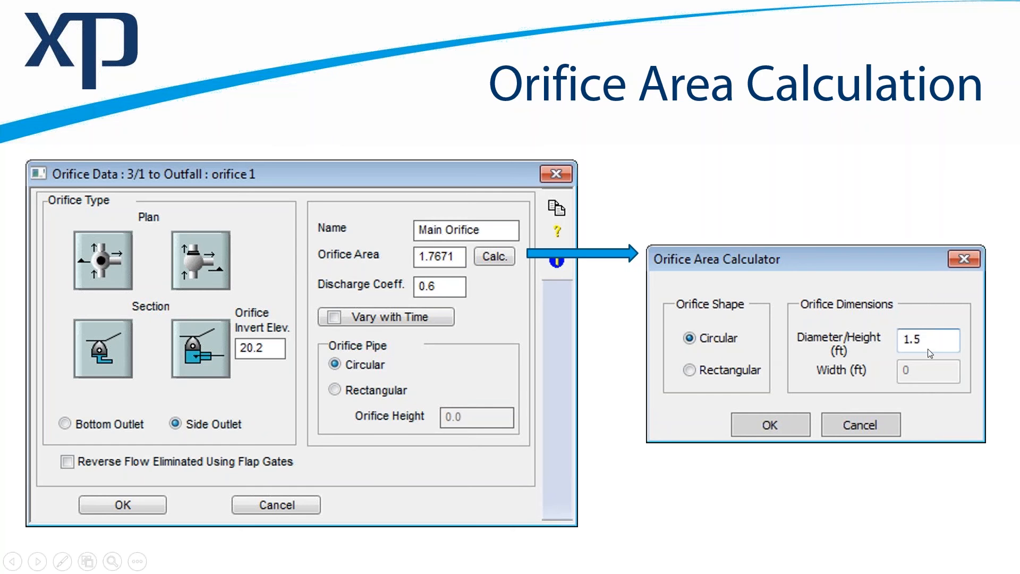
mouse_move(440, 334)
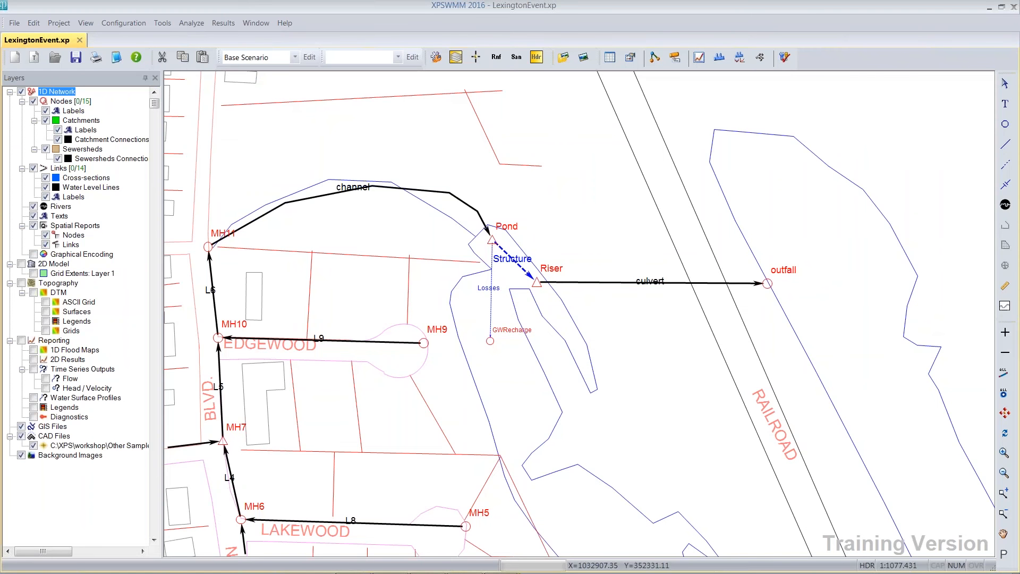
mouse_move(554, 244)
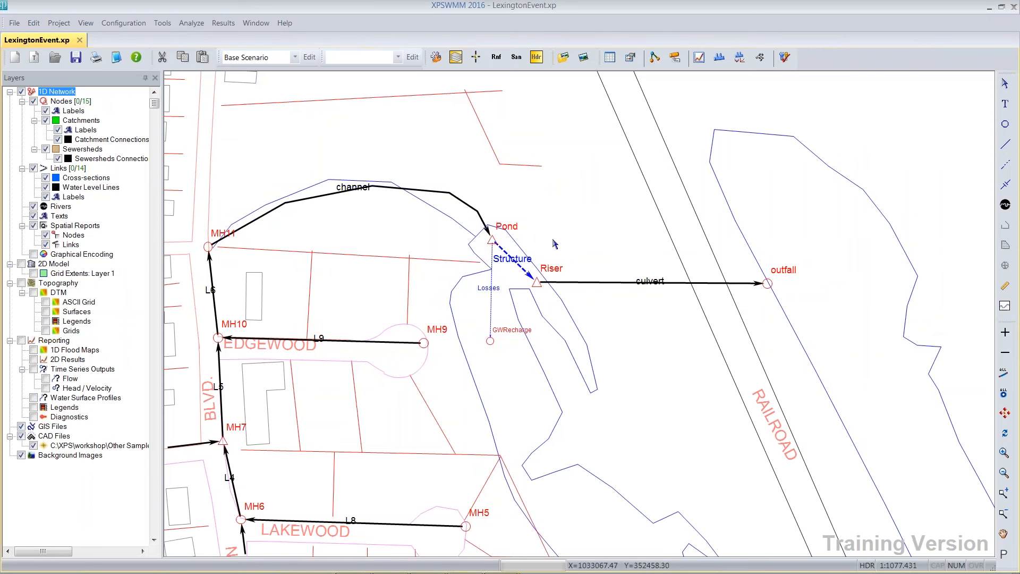
mouse_move(504, 256)
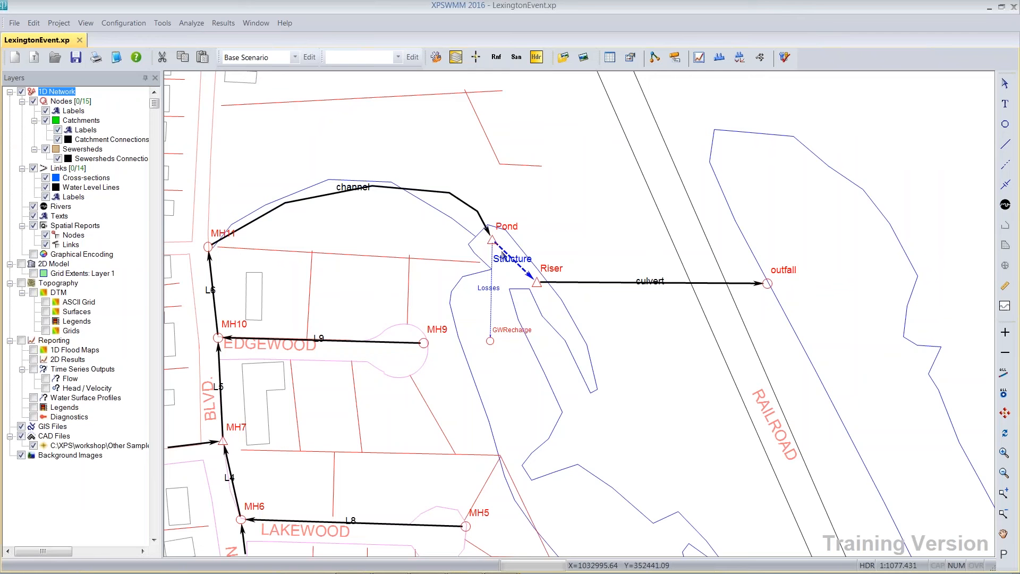
mouse_move(514, 265)
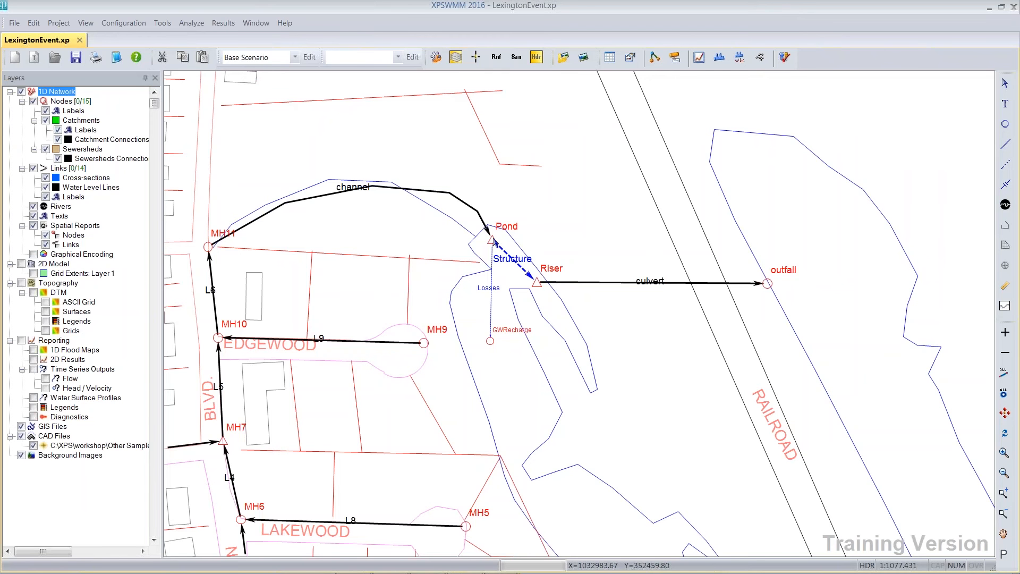
- Review the Pond node's depth-versus-surface-area storage table and close it unchanged
double_click(491, 239)
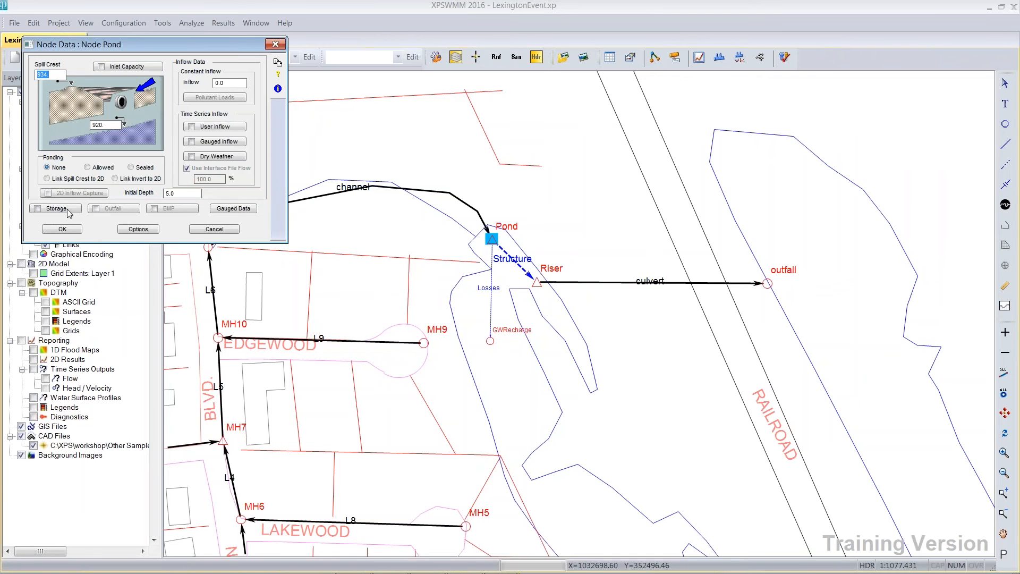
click(54, 208)
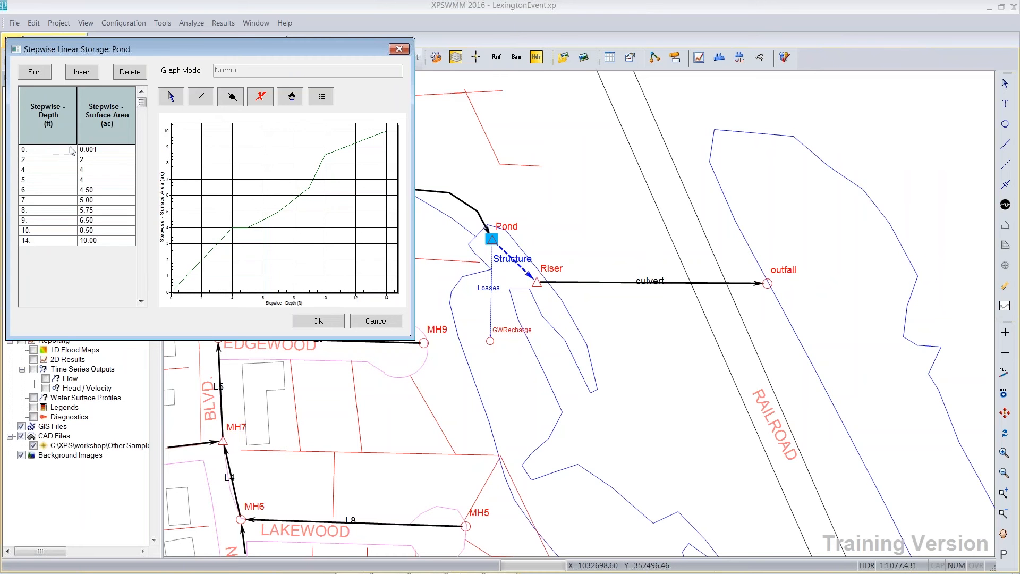
mouse_move(93, 244)
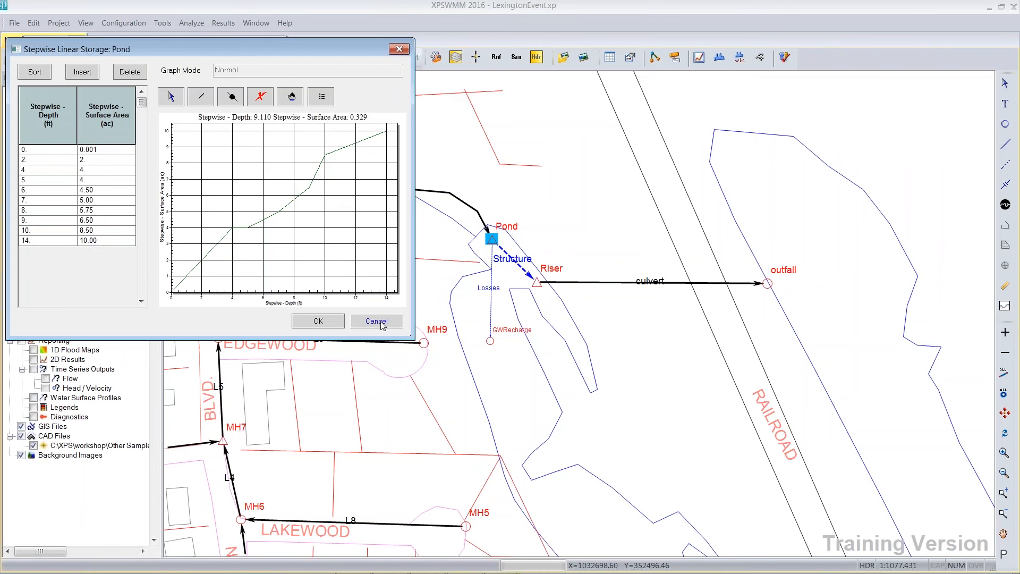
click(376, 321)
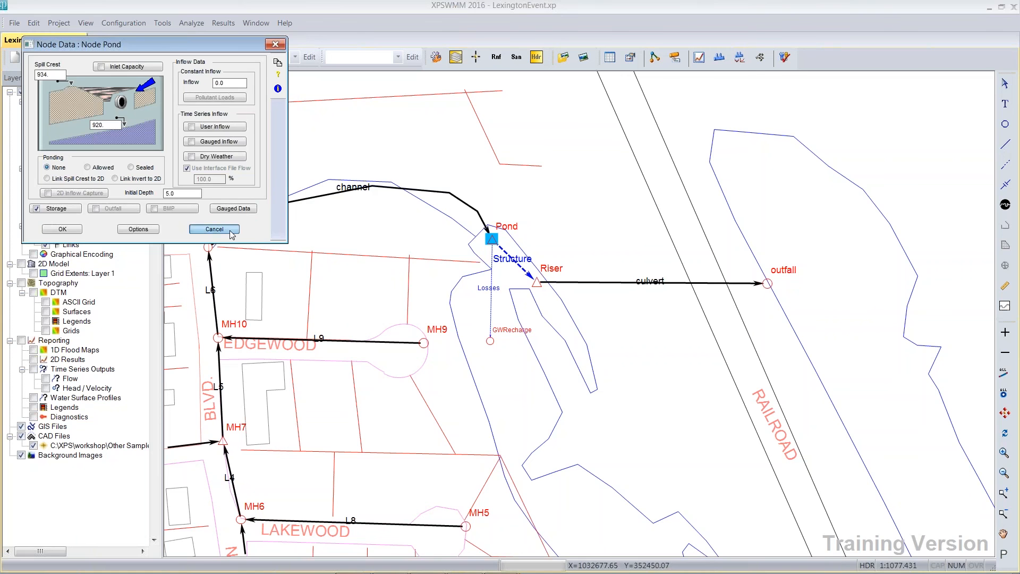
click(214, 228)
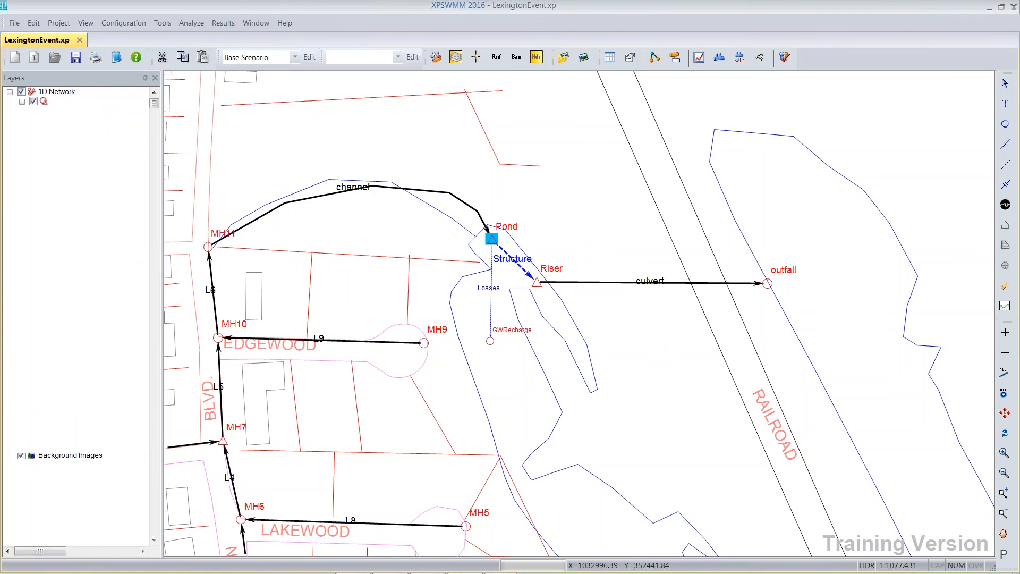
- Open the pond-to-riser structure data and close it without changes
double_click(514, 250)
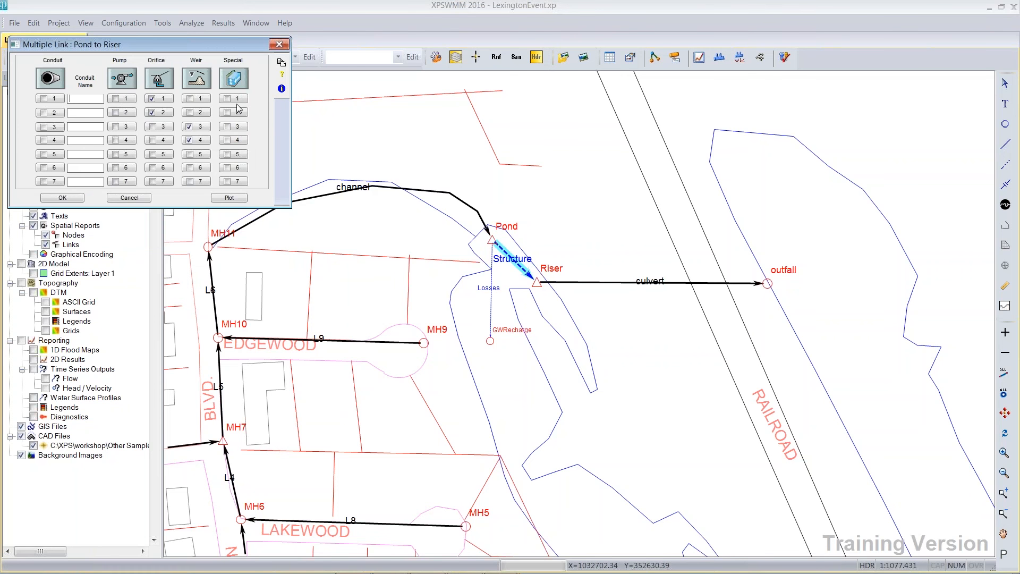
mouse_move(161, 99)
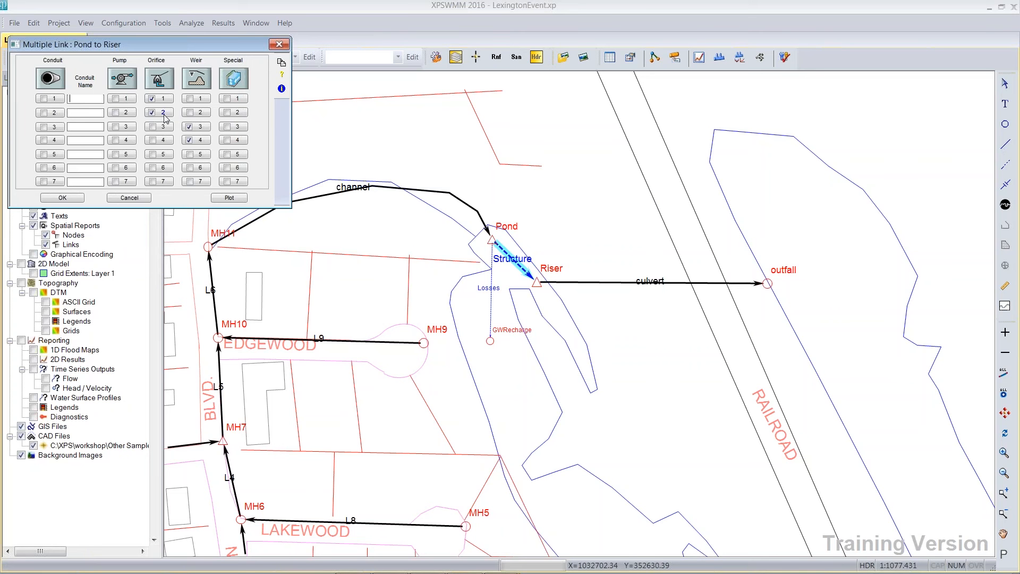
mouse_move(196, 127)
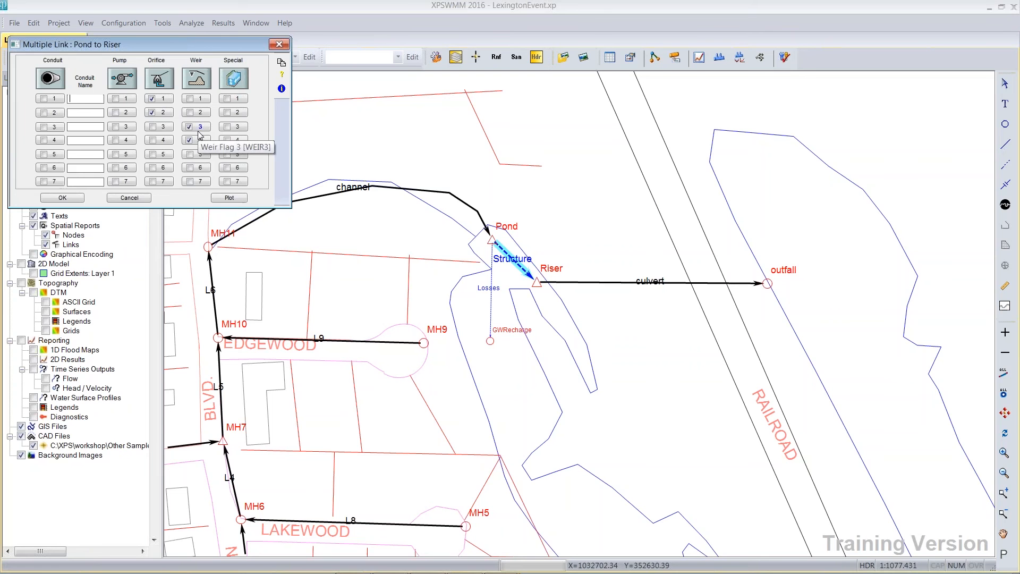
click(195, 127)
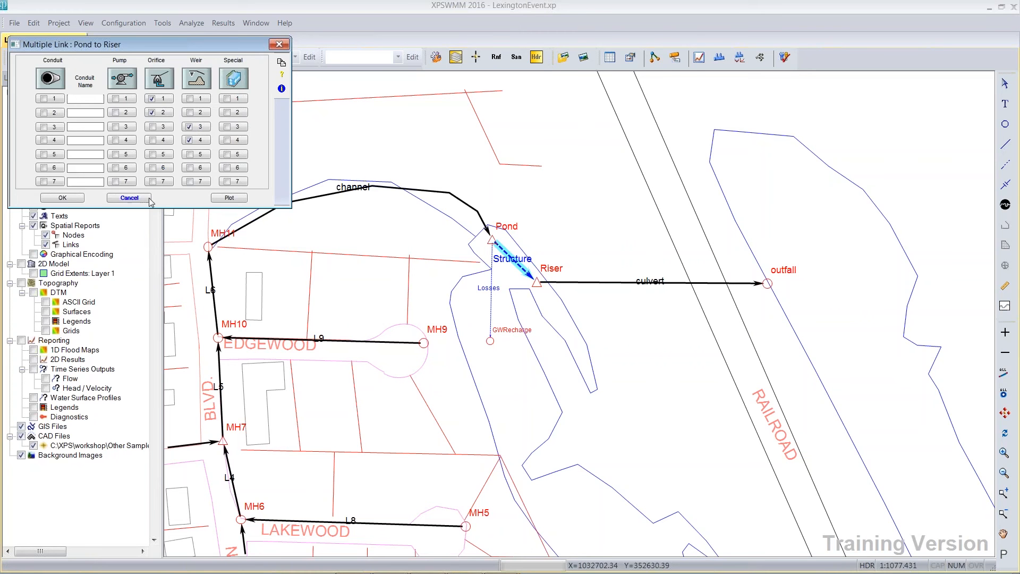
click(128, 198)
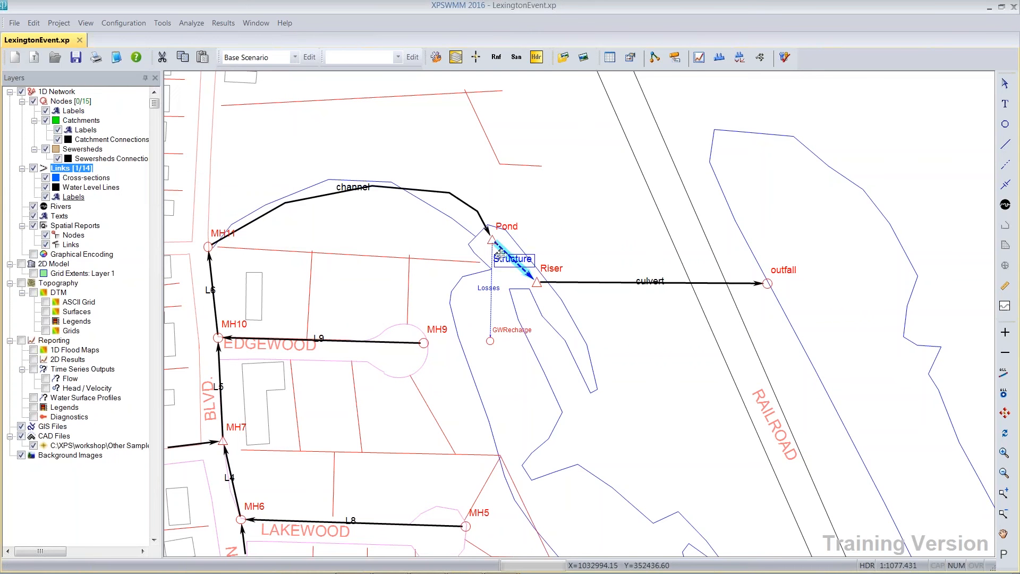
- View the Structure link's properties, cancel, and bring up its context menu again
right_click(514, 259)
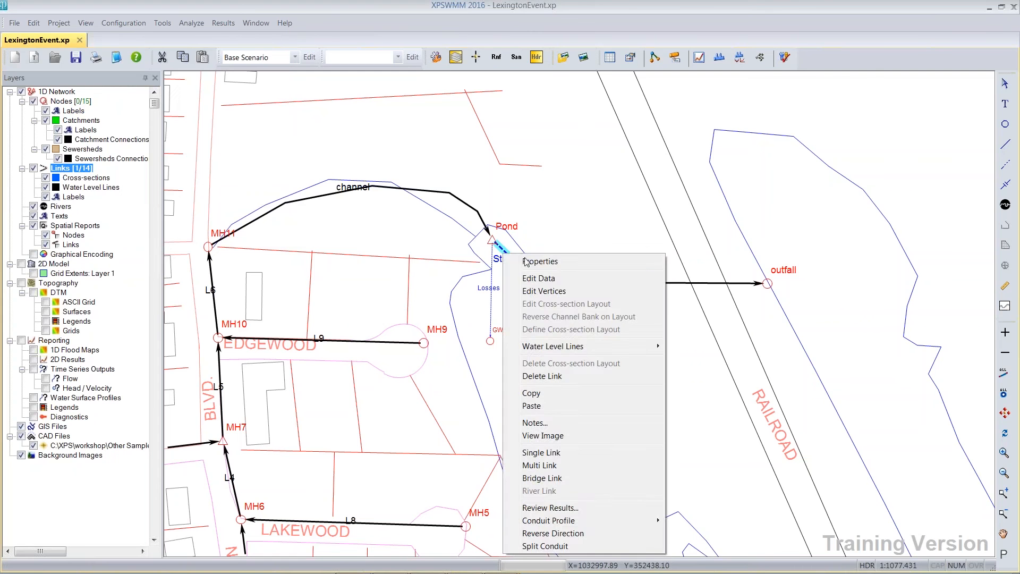
click(541, 260)
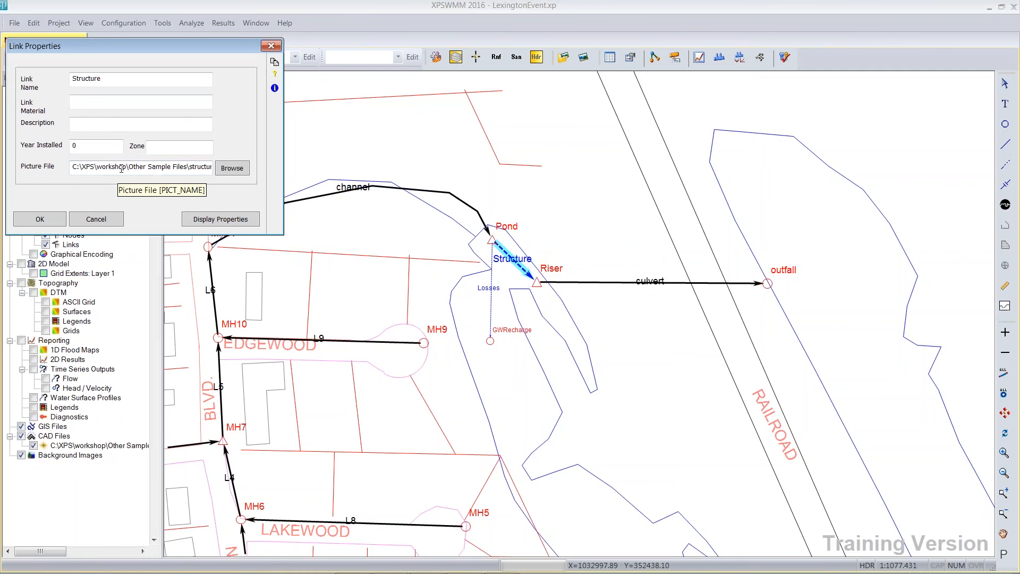
click(95, 219)
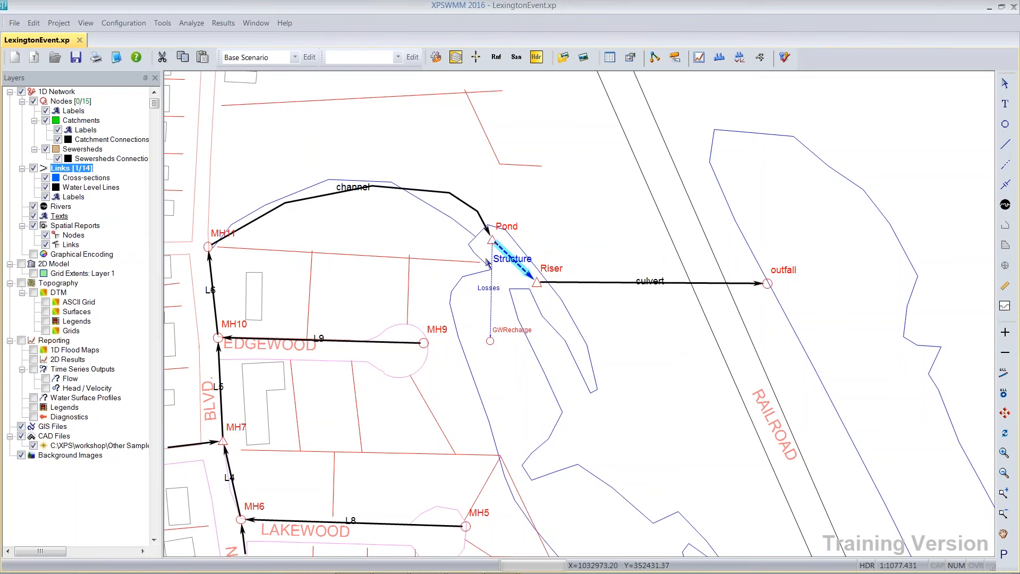
right_click(507, 259)
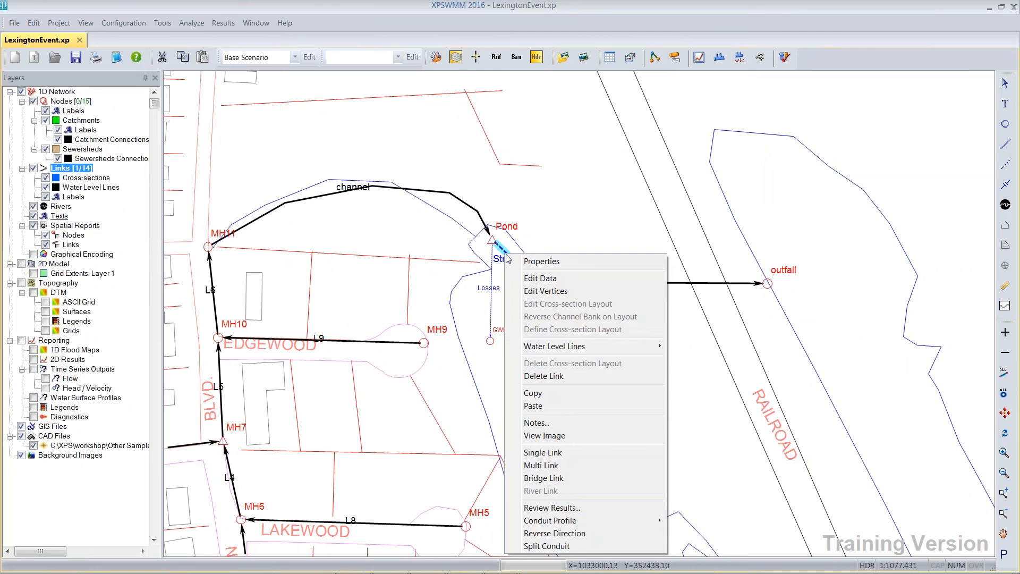
- View the Structure link's attached photo of the concrete outlet box, then close it
click(544, 435)
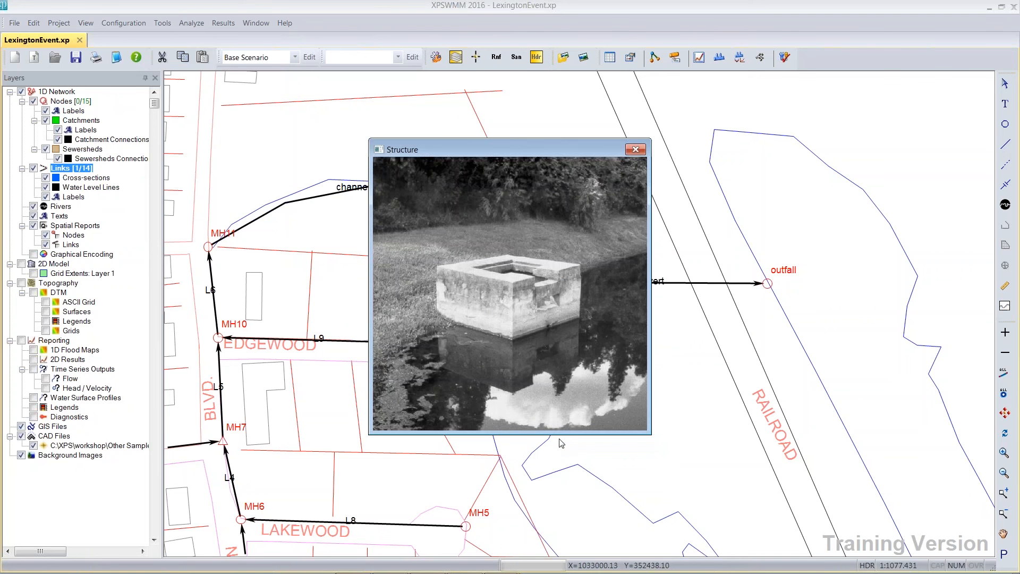
mouse_move(565, 335)
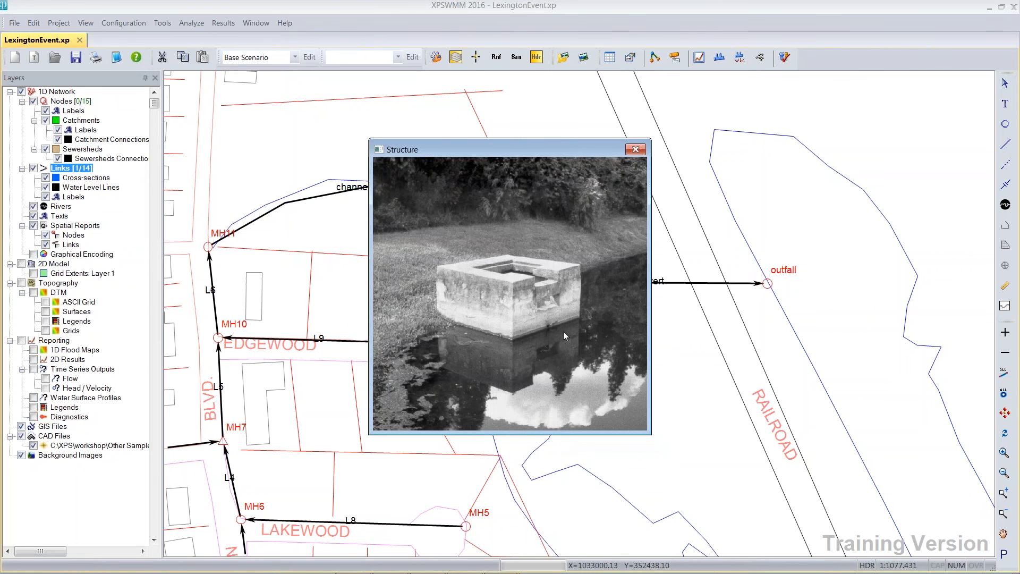
mouse_move(550, 333)
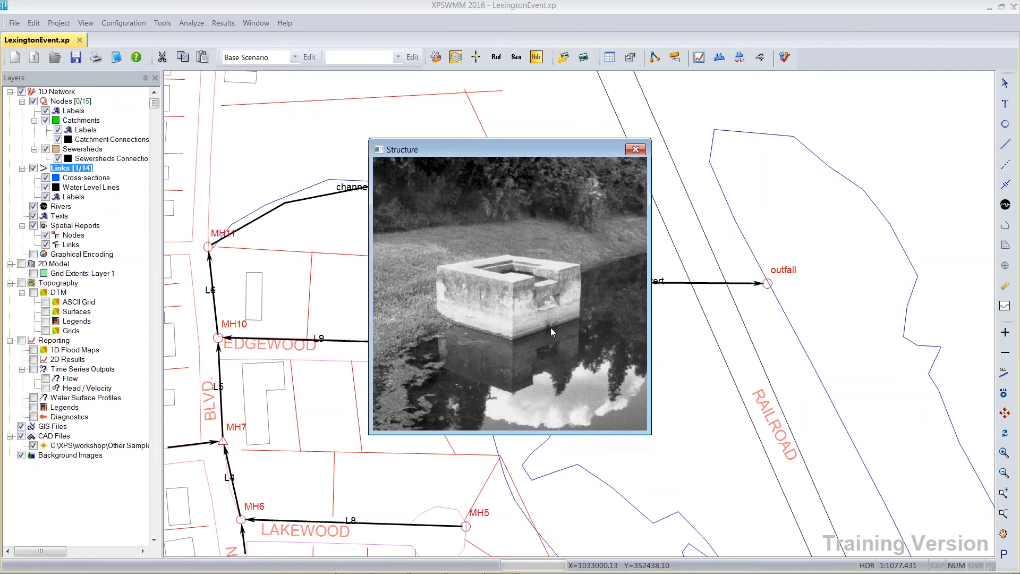
mouse_move(548, 328)
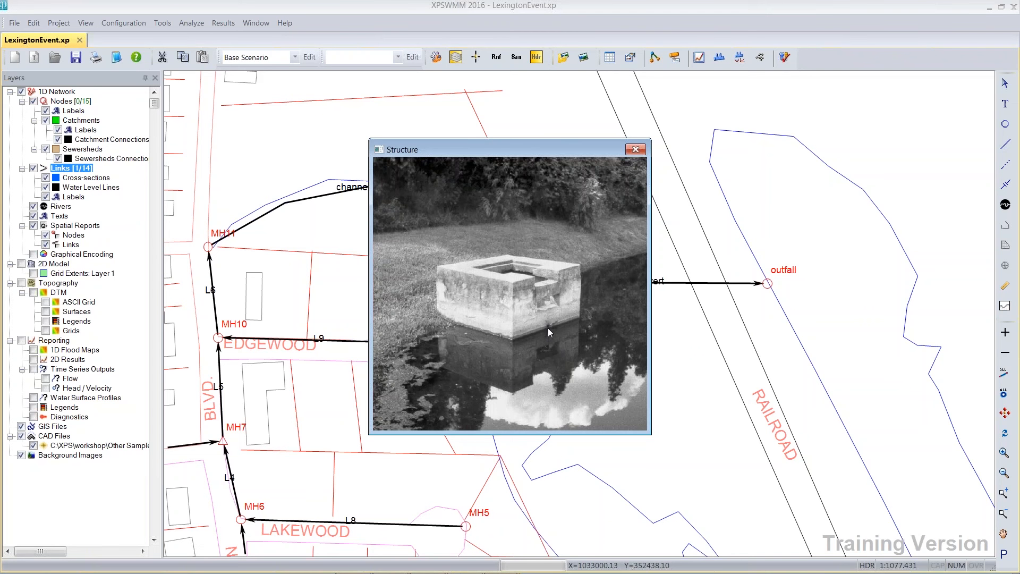
mouse_move(551, 301)
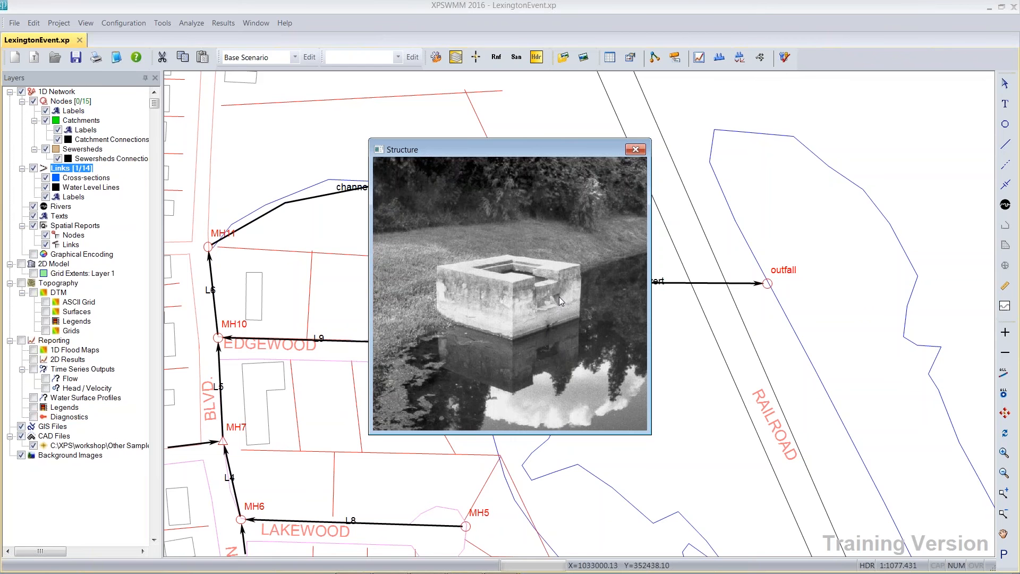
mouse_move(538, 287)
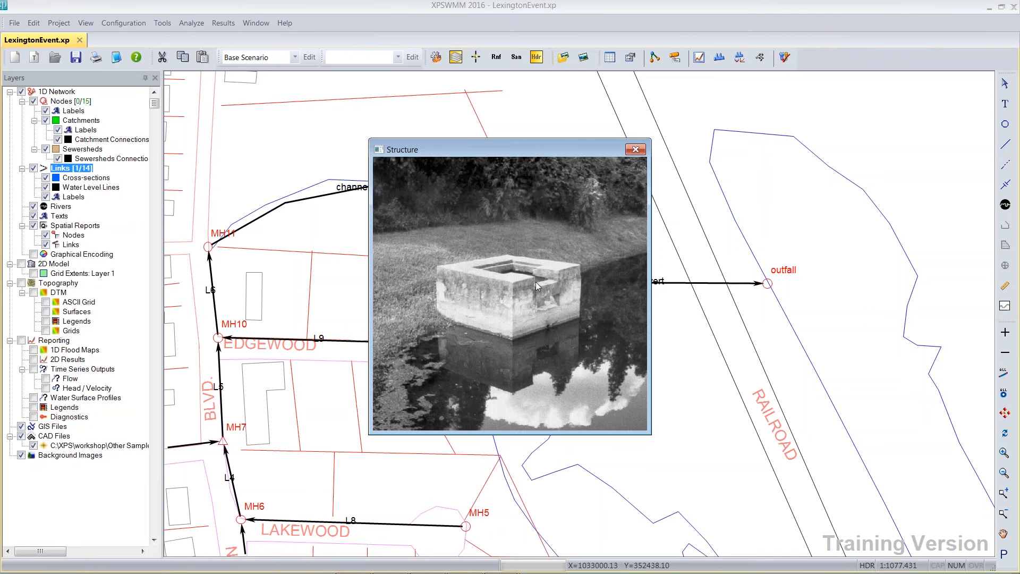
mouse_move(551, 288)
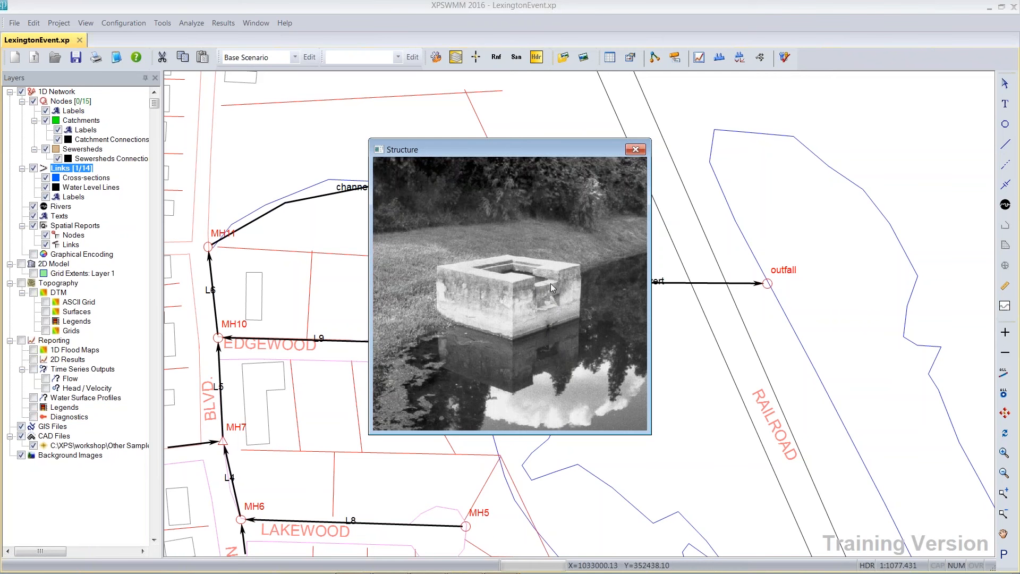
mouse_move(548, 290)
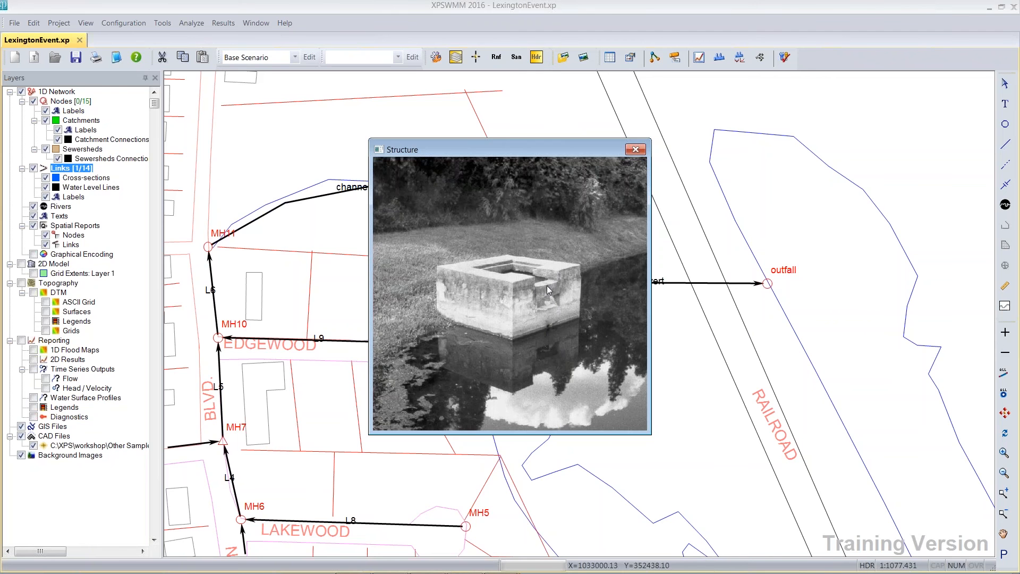
mouse_move(514, 282)
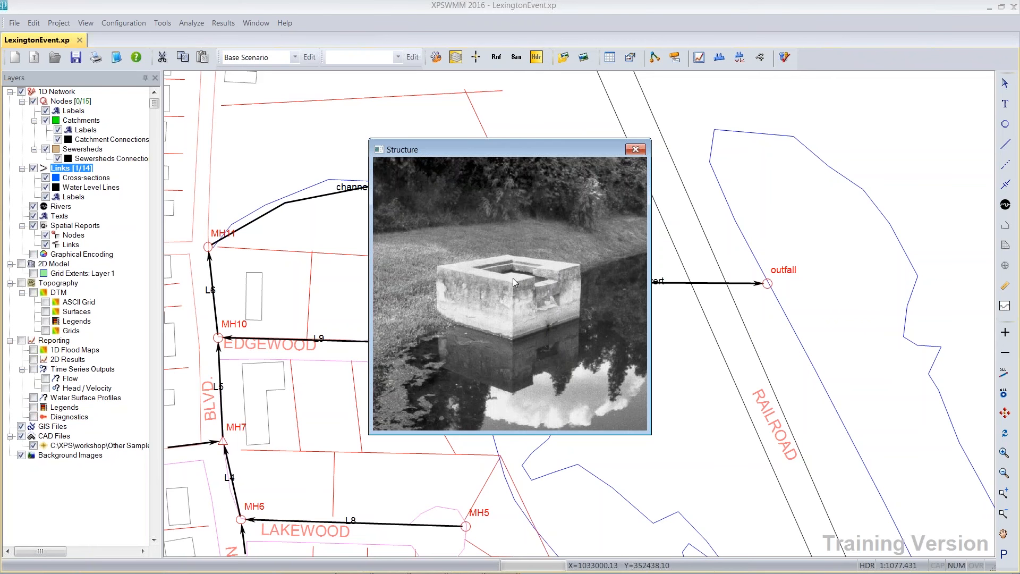
mouse_move(565, 259)
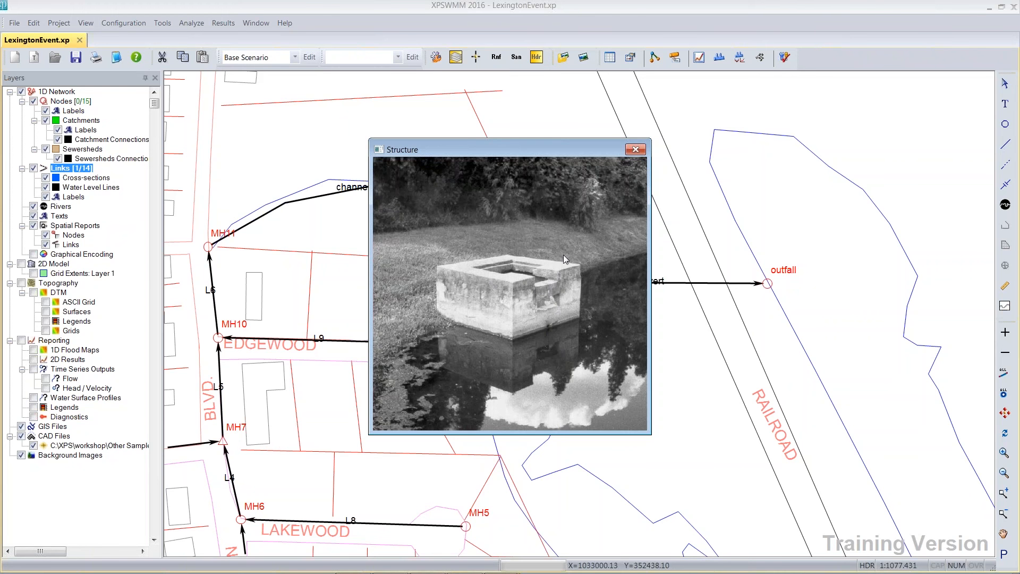
mouse_move(579, 292)
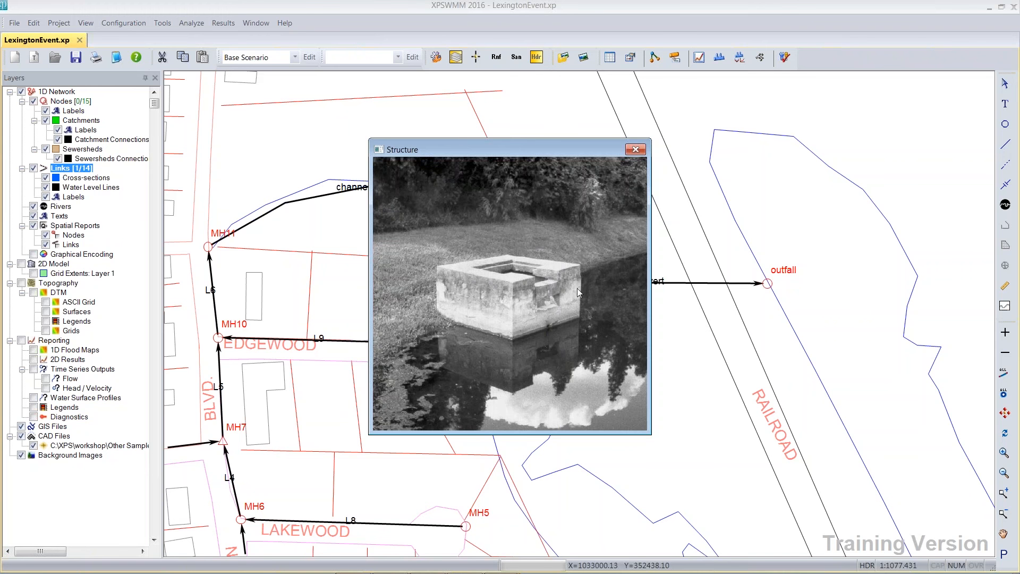
mouse_move(588, 256)
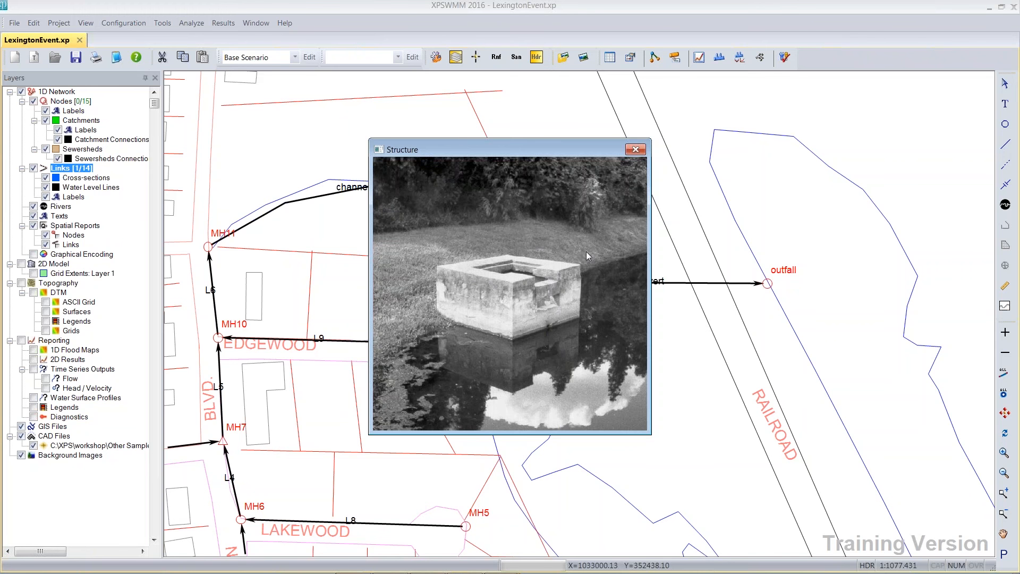
mouse_move(455, 275)
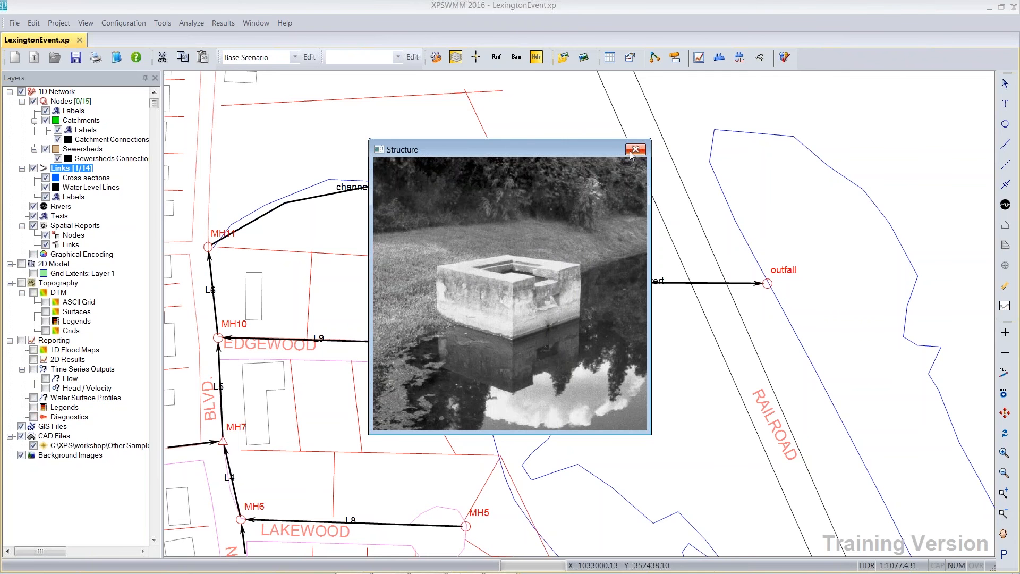
click(635, 150)
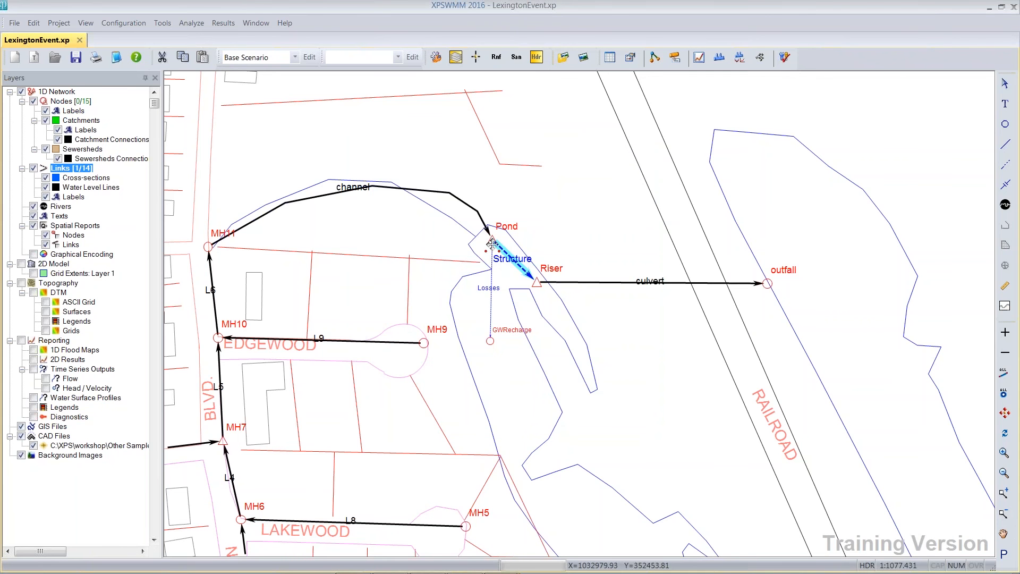
- Open the Pond-to-Riser Multiple Link data, review the orifice and weir flags, and show orifice 1
double_click(514, 257)
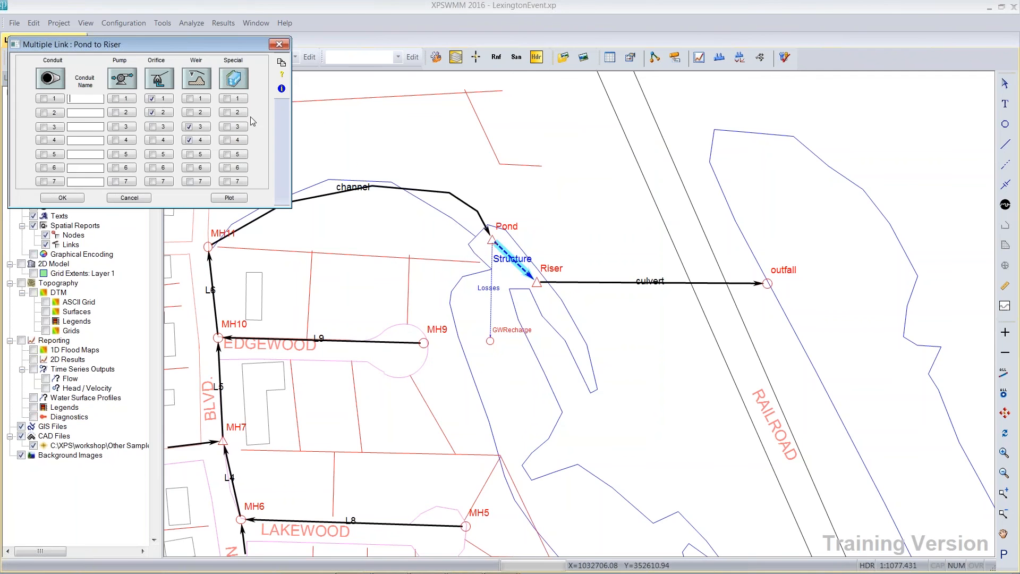
drag(72, 43, 148, 64)
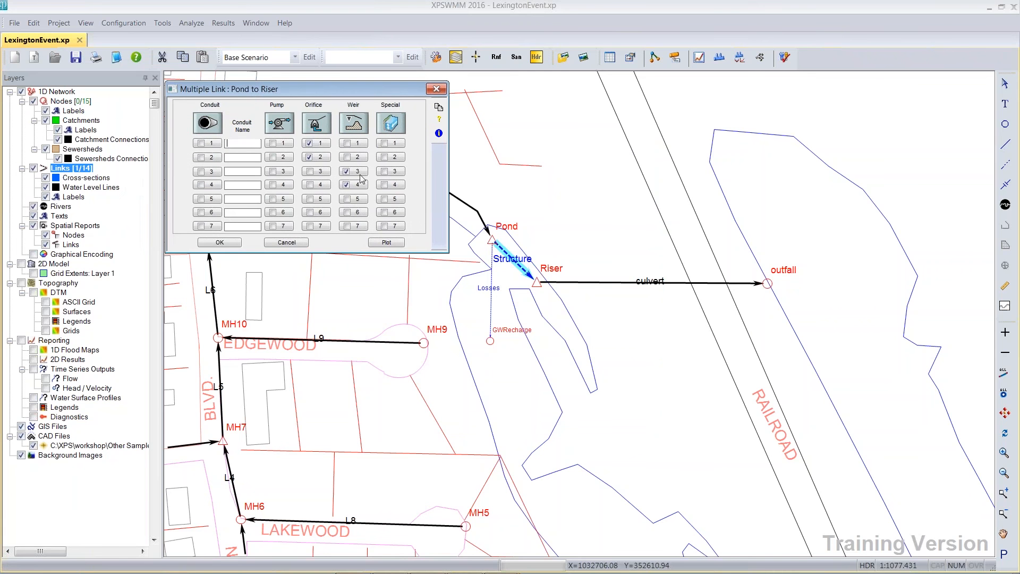
click(345, 171)
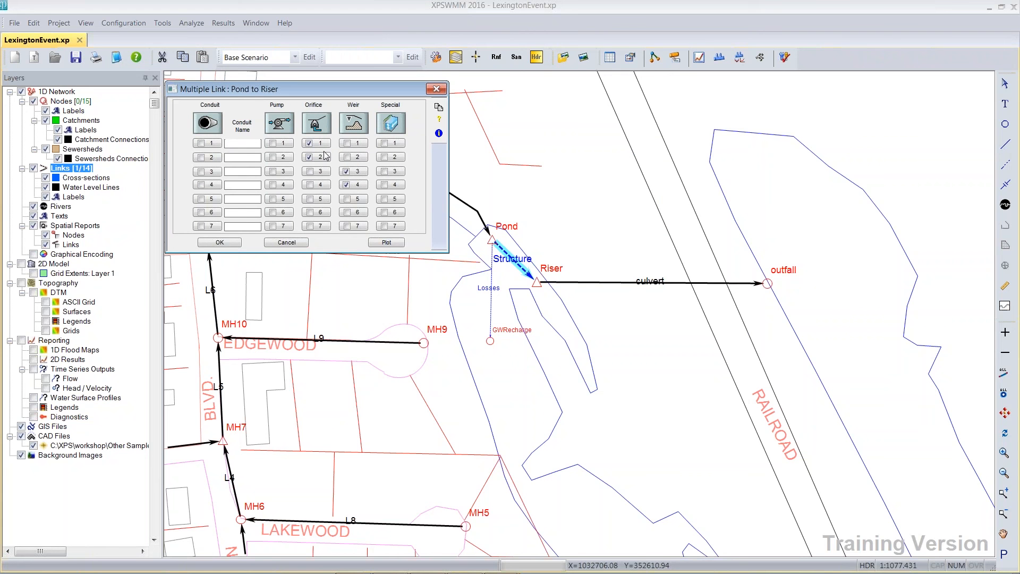
mouse_move(320, 172)
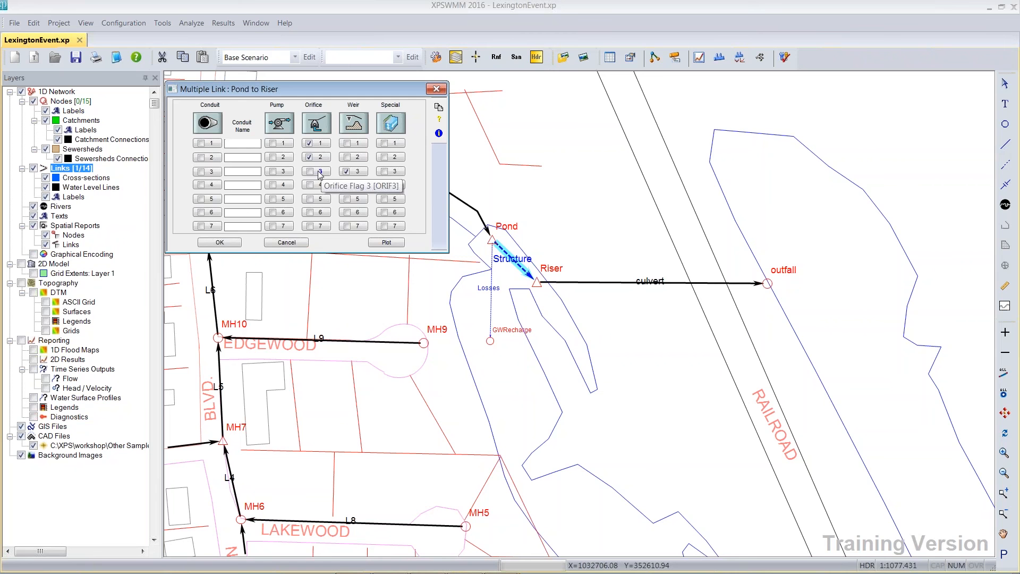
click(243, 142)
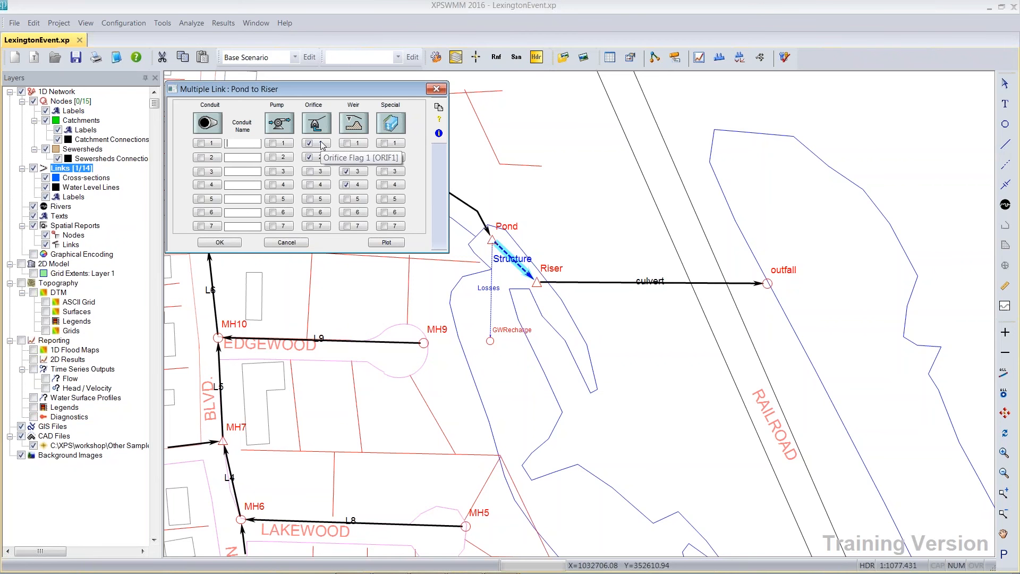
click(308, 158)
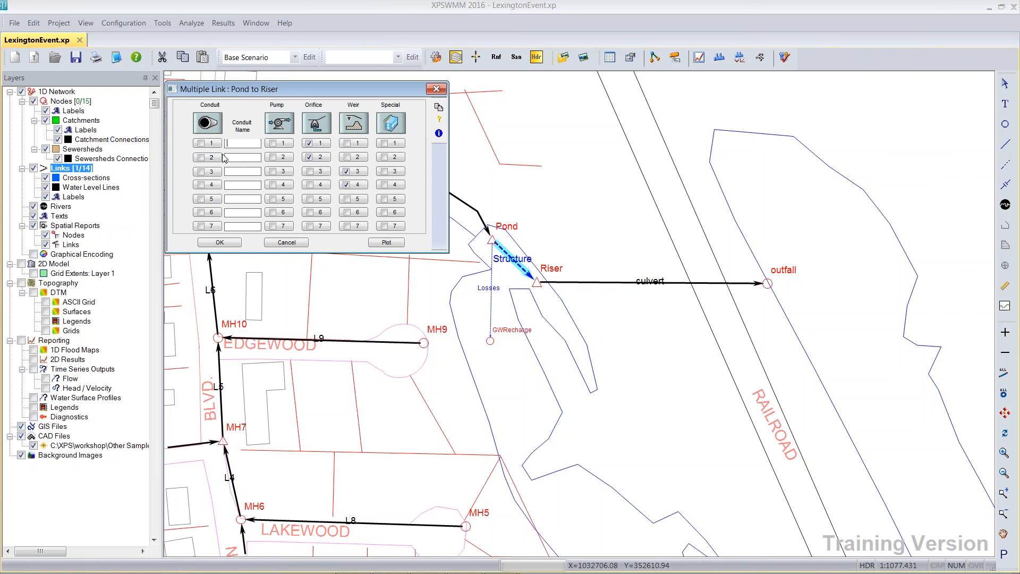
mouse_move(380, 144)
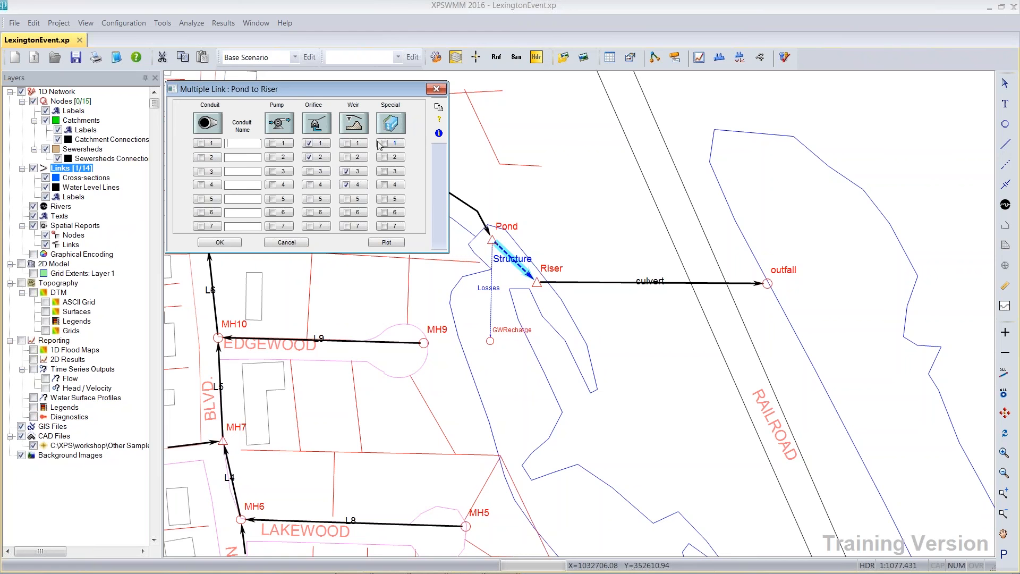
mouse_move(345, 142)
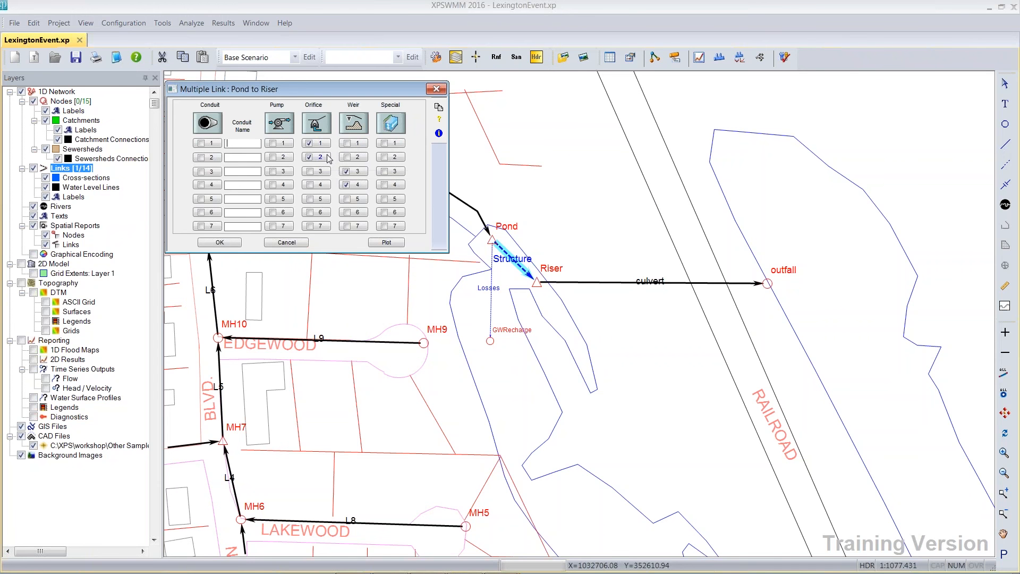
mouse_move(315, 142)
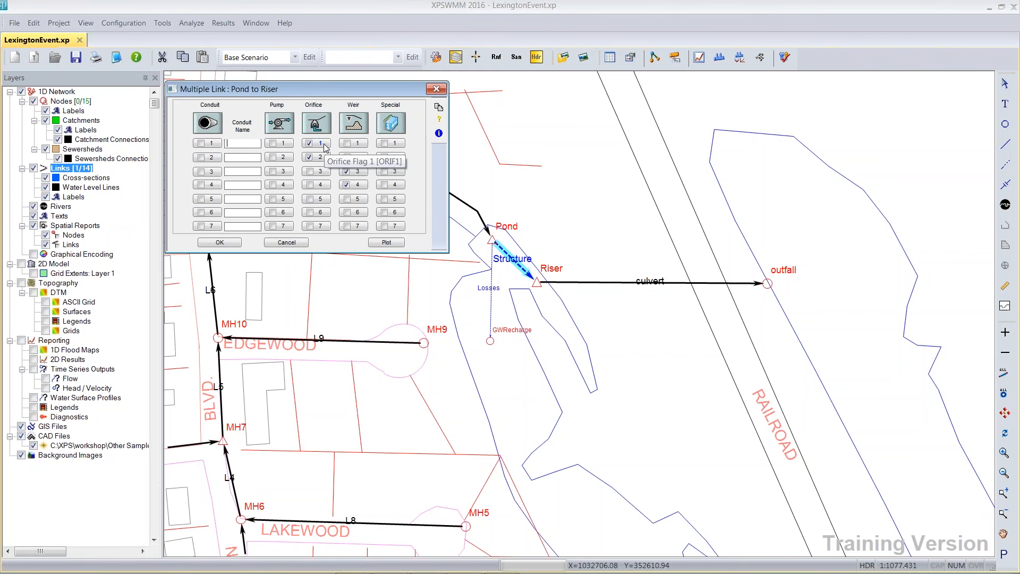
click(309, 142)
text(Bleeder)
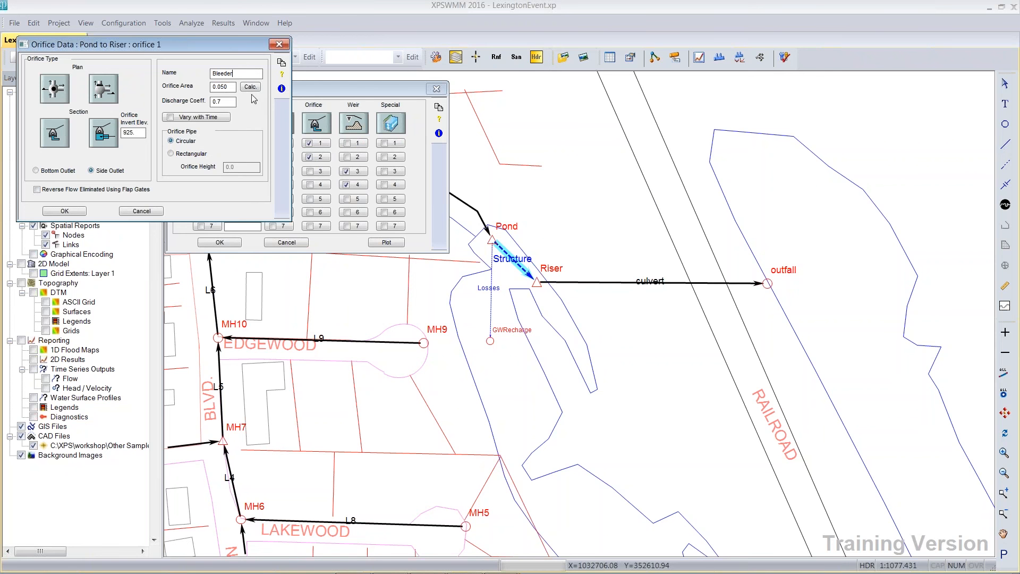
mouse_move(223, 86)
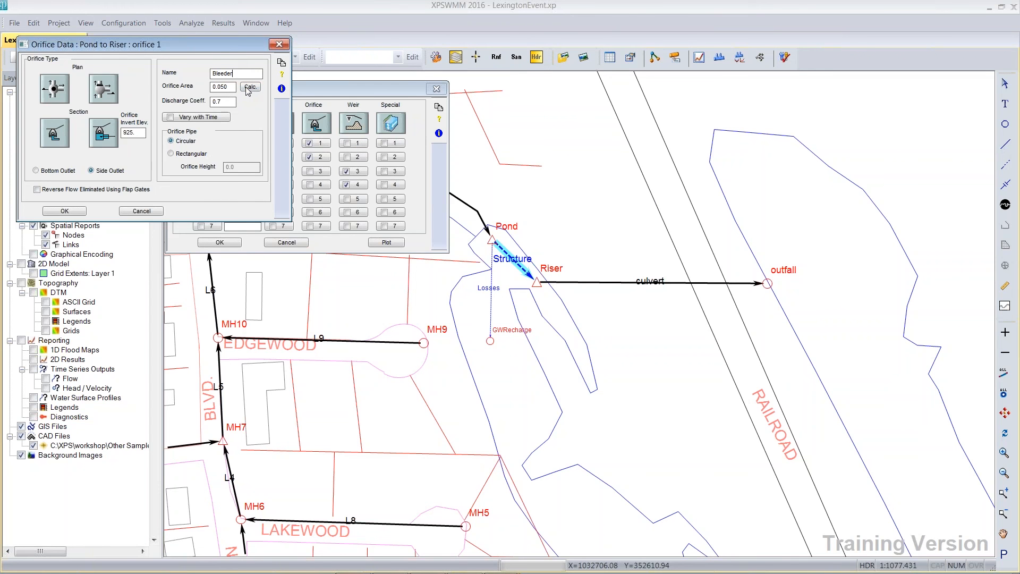
- Open the area calculator for the Bleeder orifice's Orifice Area
click(250, 87)
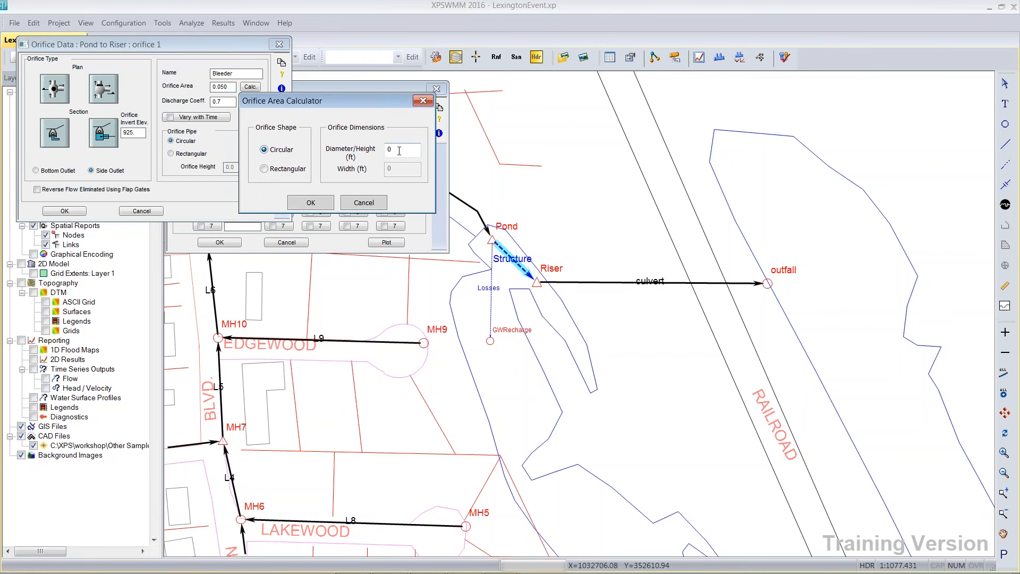
- Compute the Bleeder orifice area of 0.0491 from a 0.25 ft circular diameter
click(402, 149)
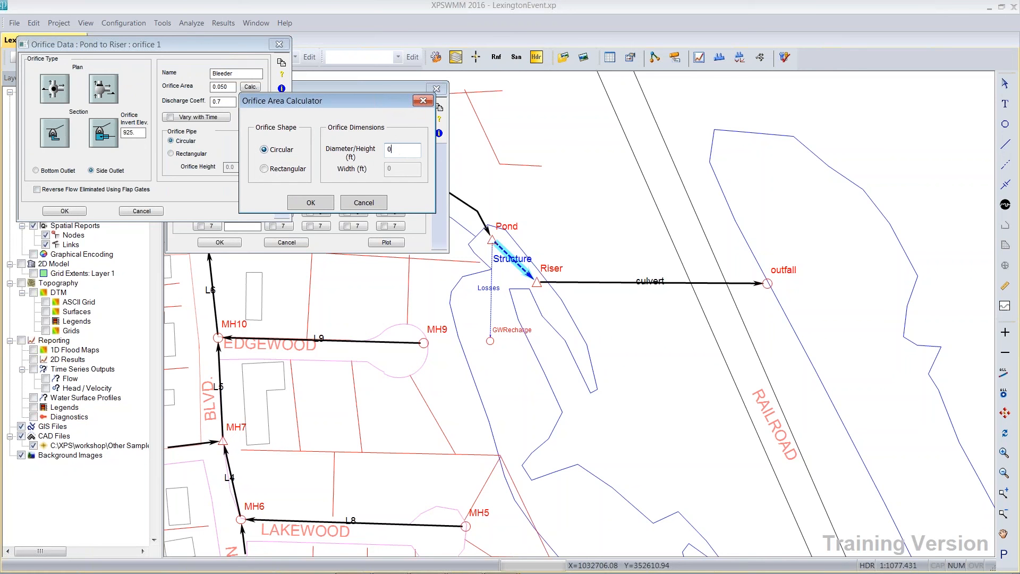
text(0.25)
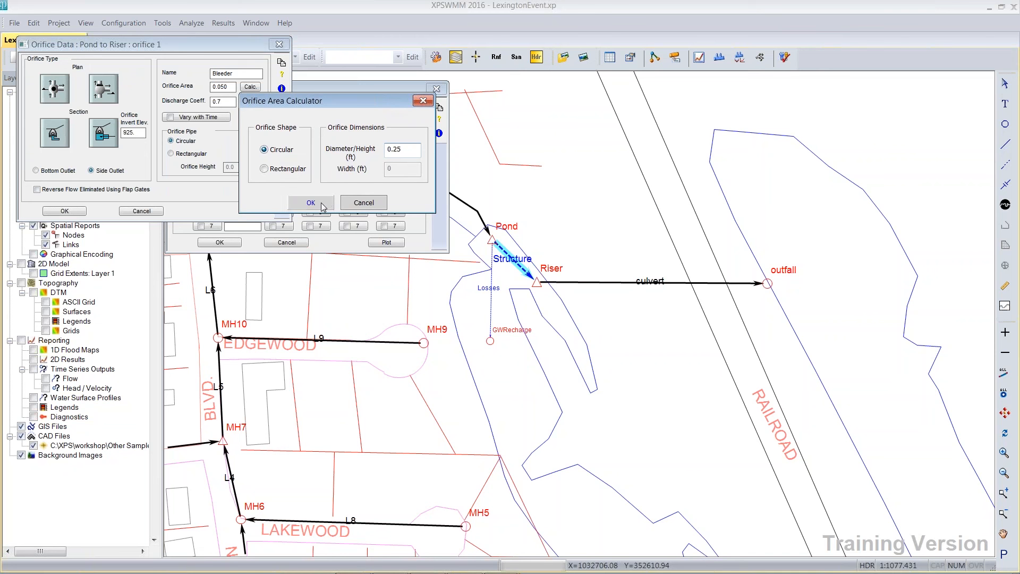
click(310, 203)
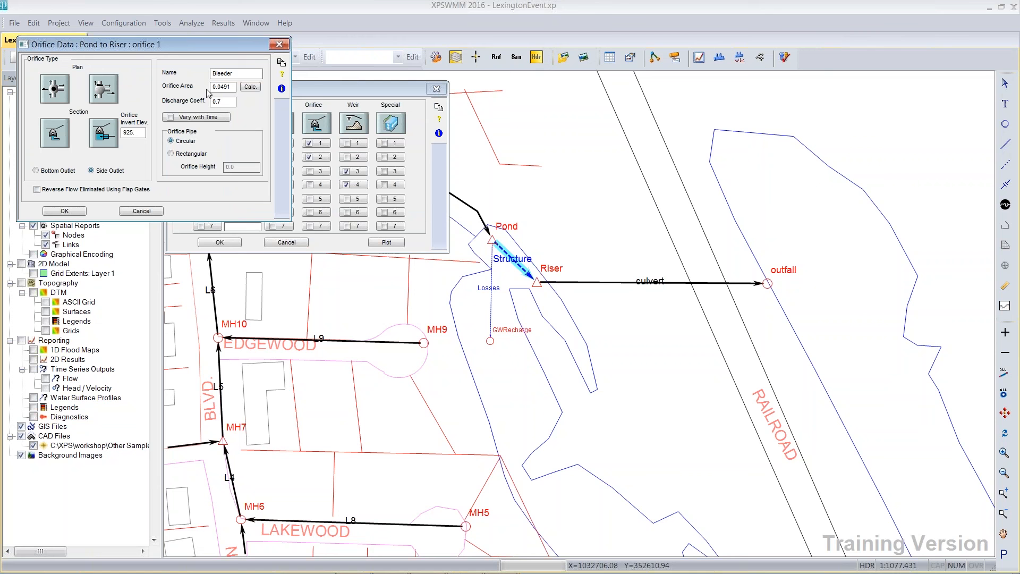
mouse_move(223, 87)
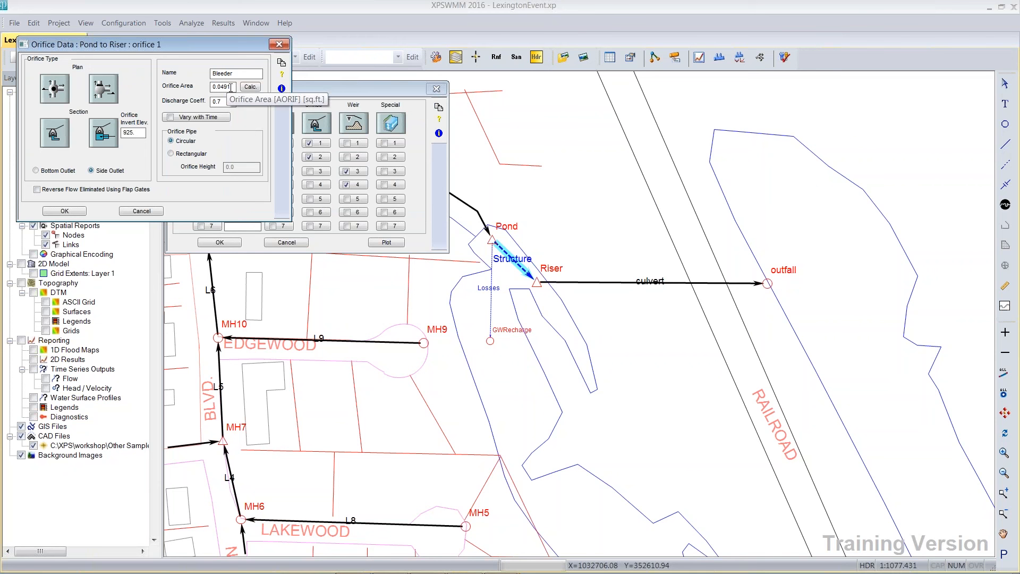
mouse_move(203, 102)
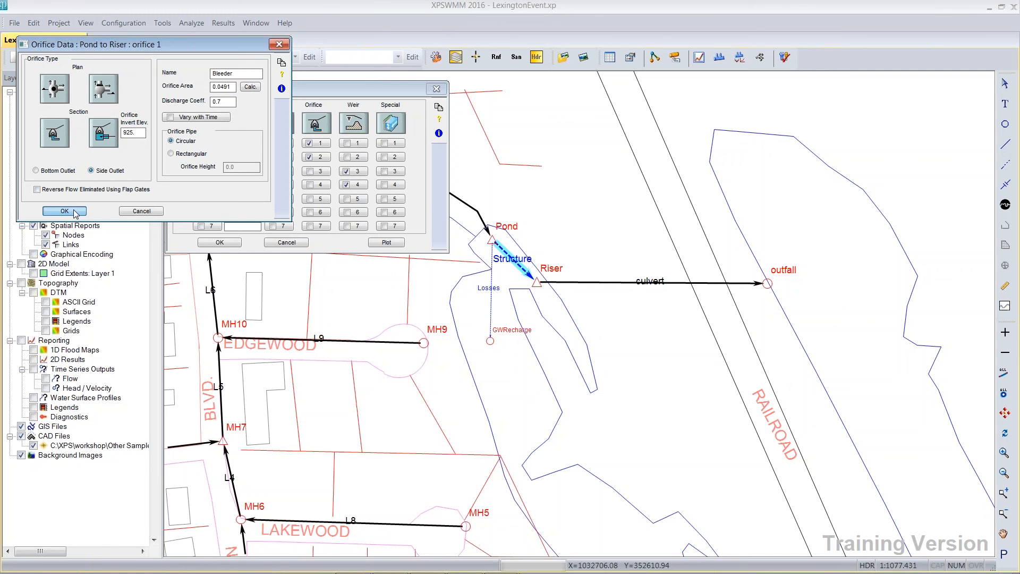
- Confirm the Bleeder orifice and open orifice 2's area calculator
click(63, 211)
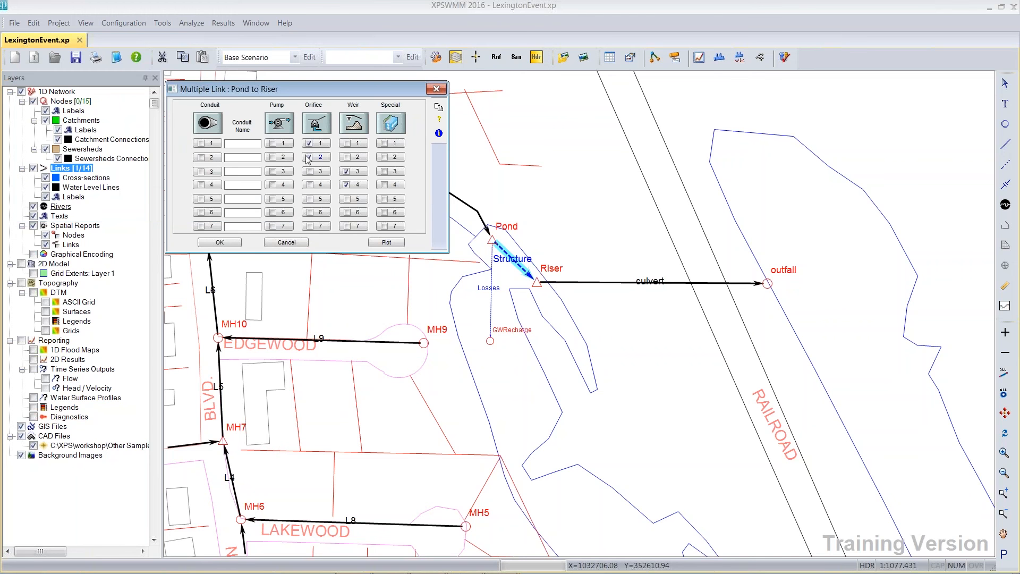
click(316, 157)
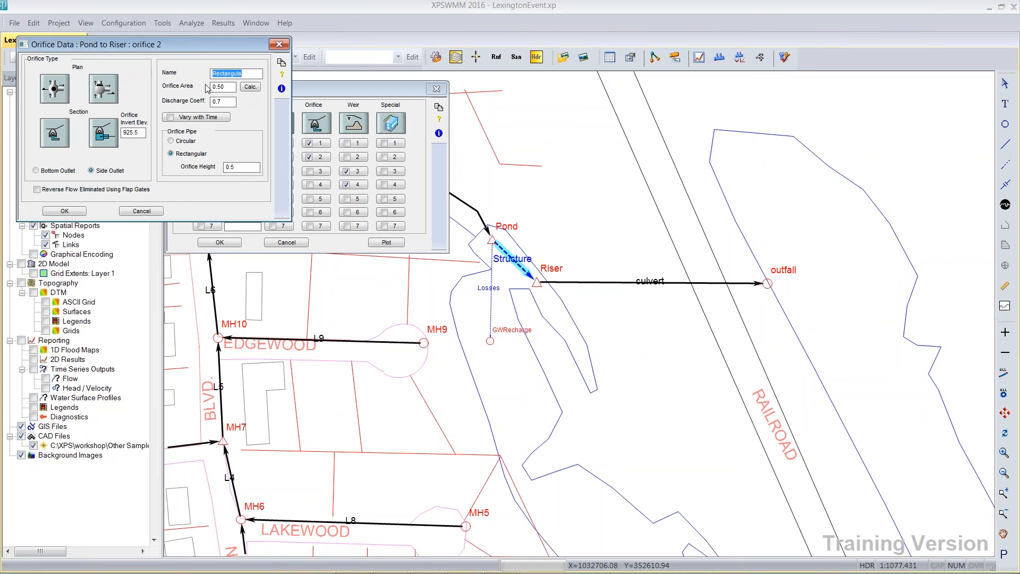
mouse_move(208, 134)
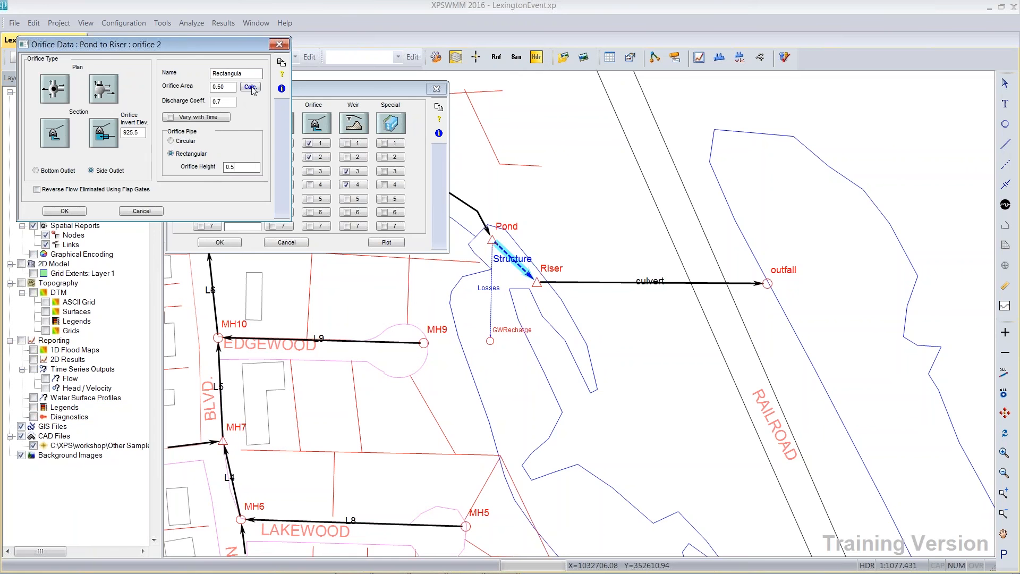
click(250, 87)
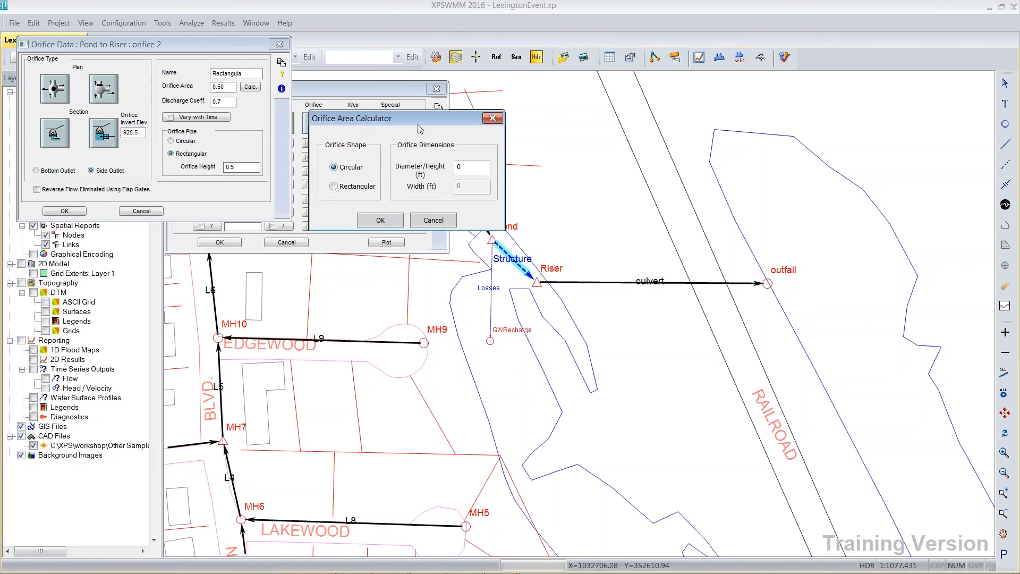
- Set orifice 2's area to 0.5000 from a 0.5 by 1 ft rectangle and save
click(472, 168)
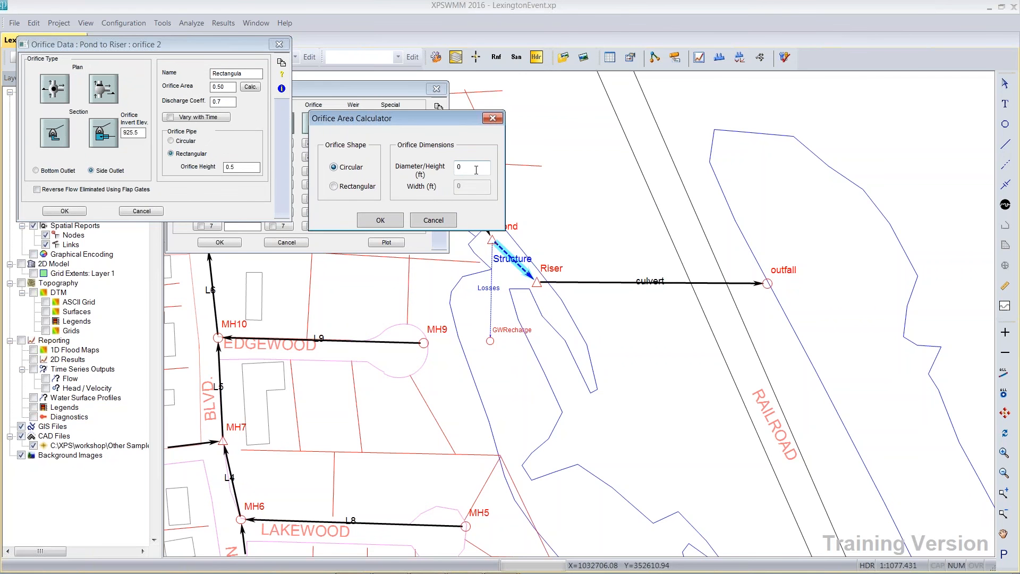
click(333, 186)
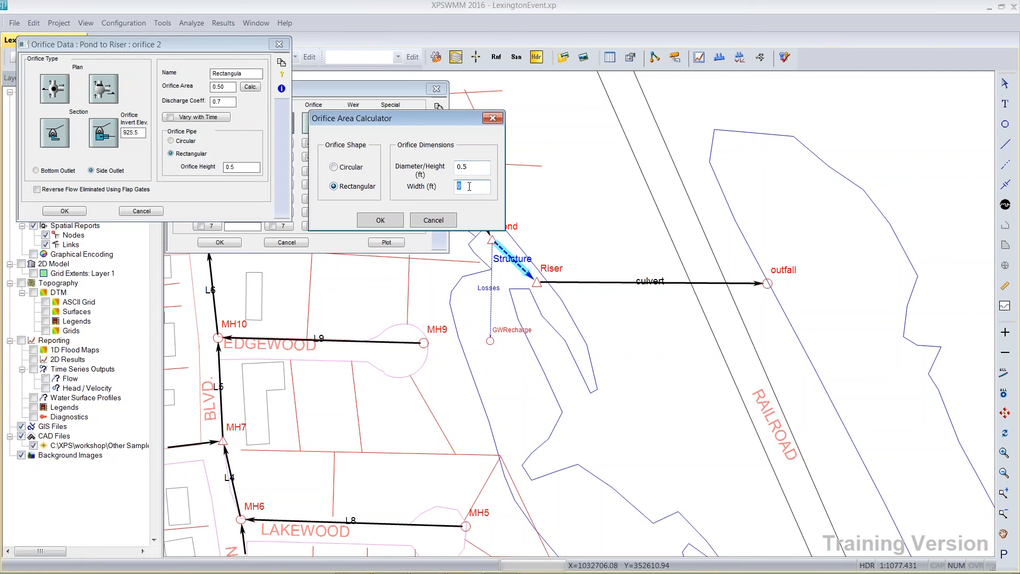
text(1)
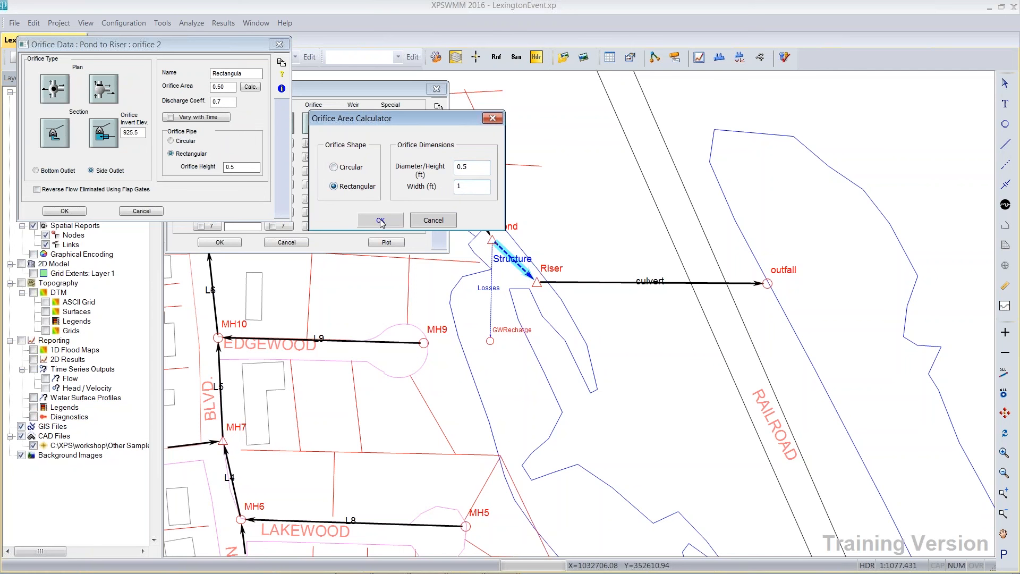
click(380, 220)
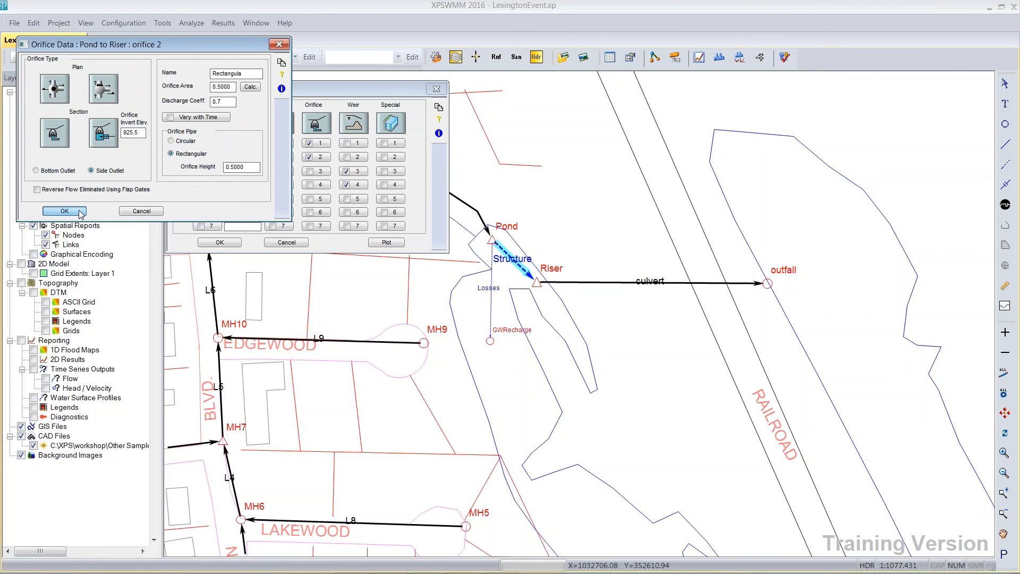
click(63, 210)
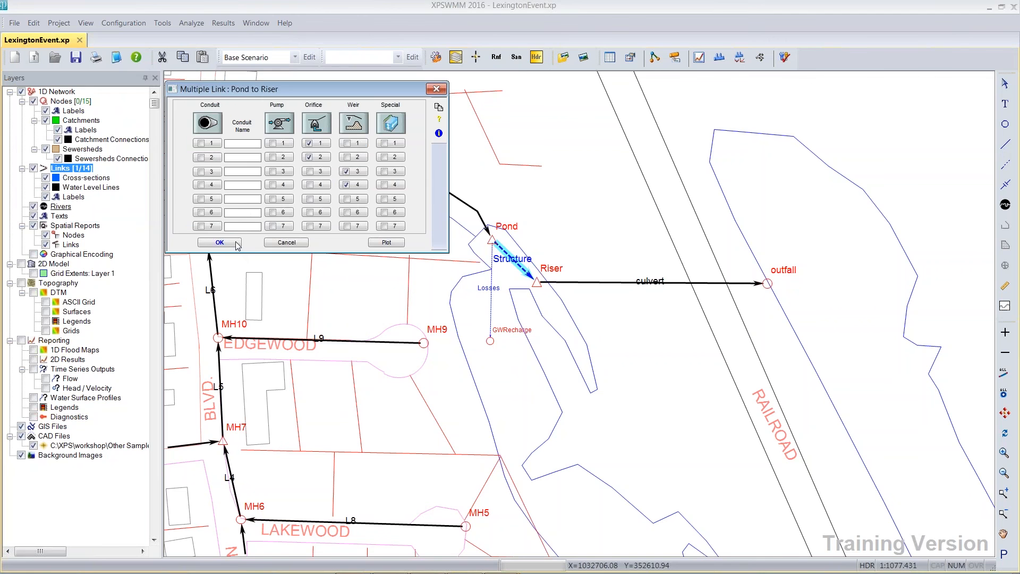
- Confirm and close the Multiple Link : Pond to Riser dialog
click(218, 242)
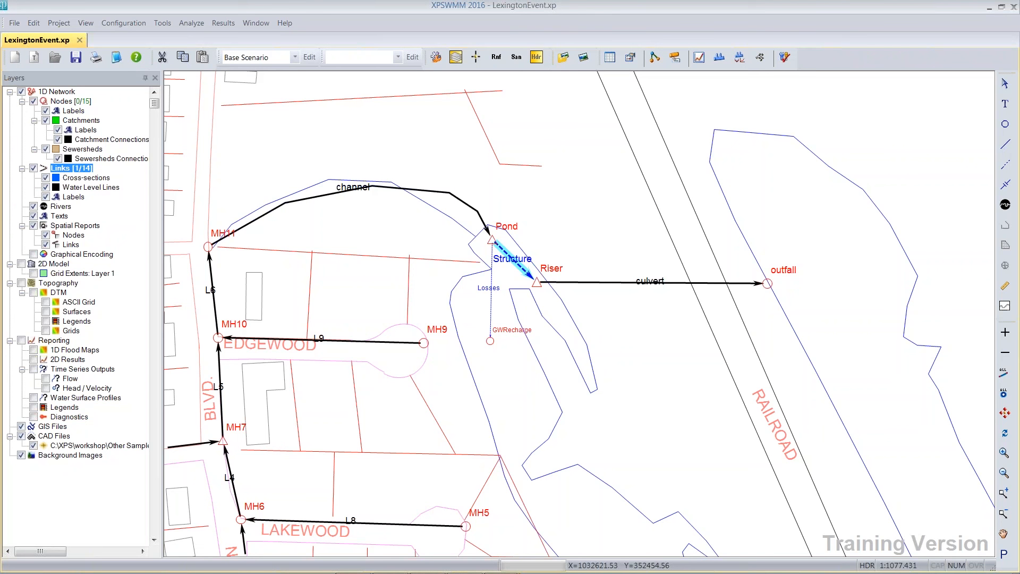
mouse_move(456, 232)
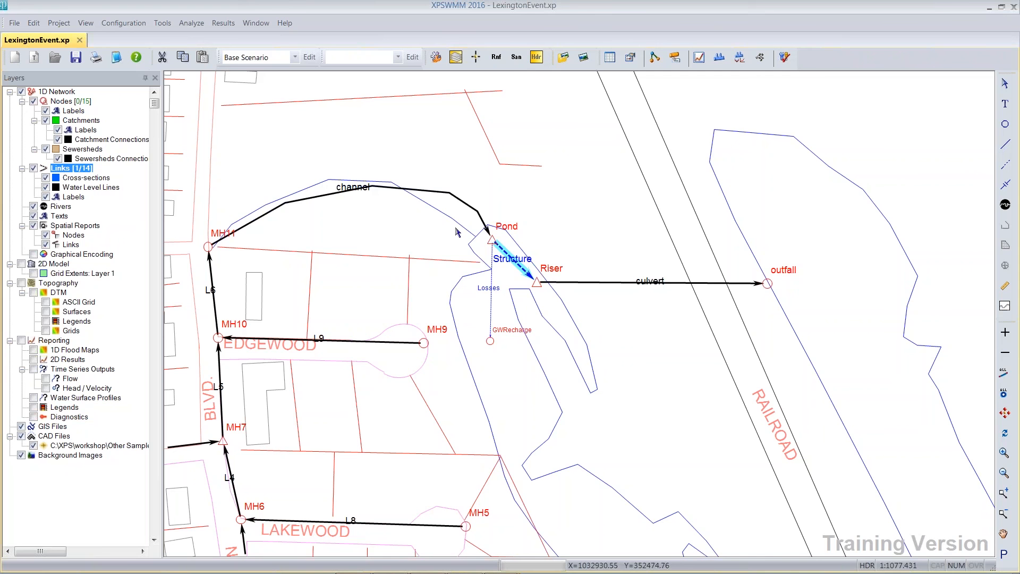
mouse_move(786, 58)
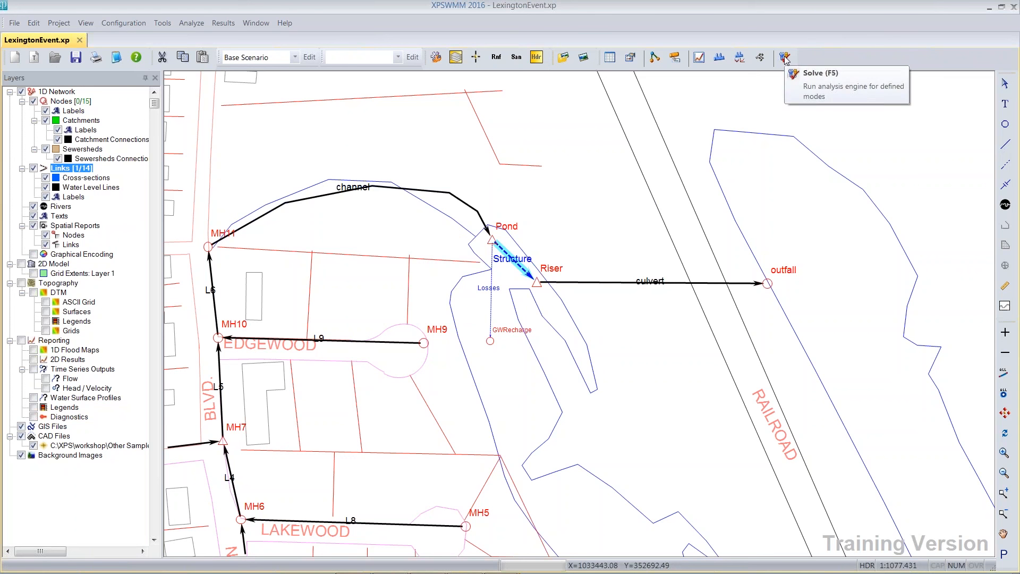
mouse_move(513, 252)
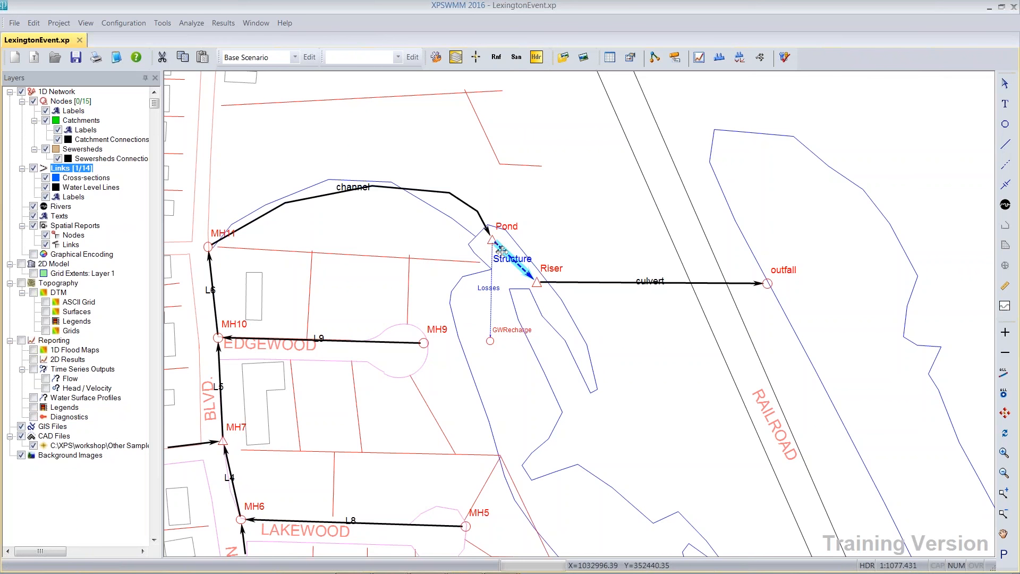
- Enable Vary with Time on the Bleeder orifice, opening its area-over-time table
double_click(514, 254)
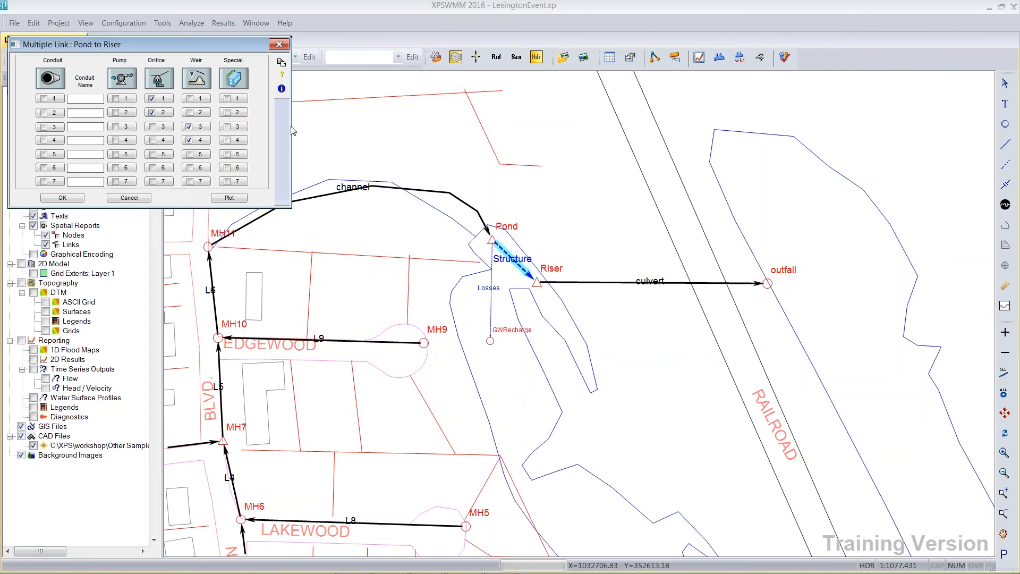
click(153, 98)
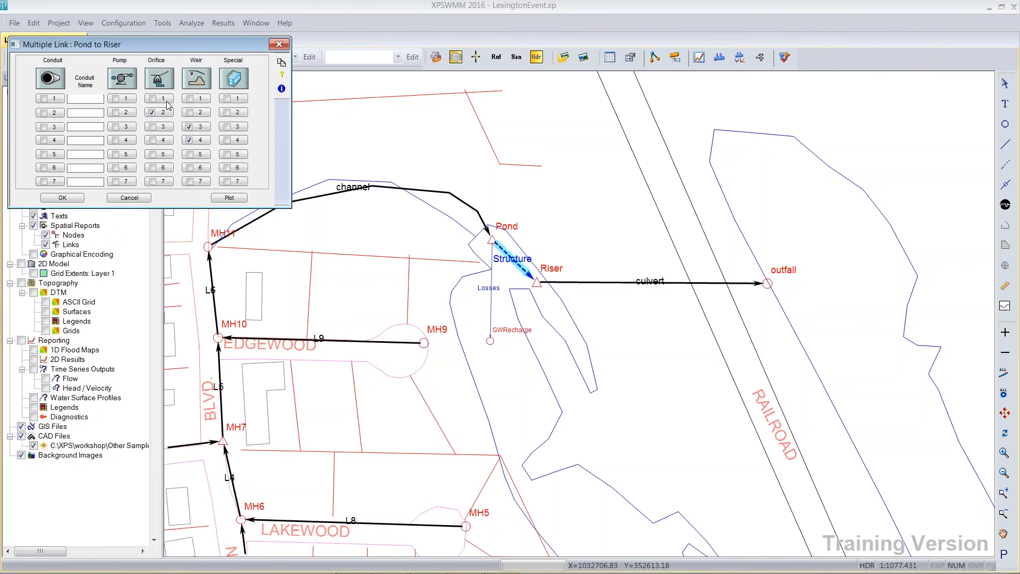
click(159, 98)
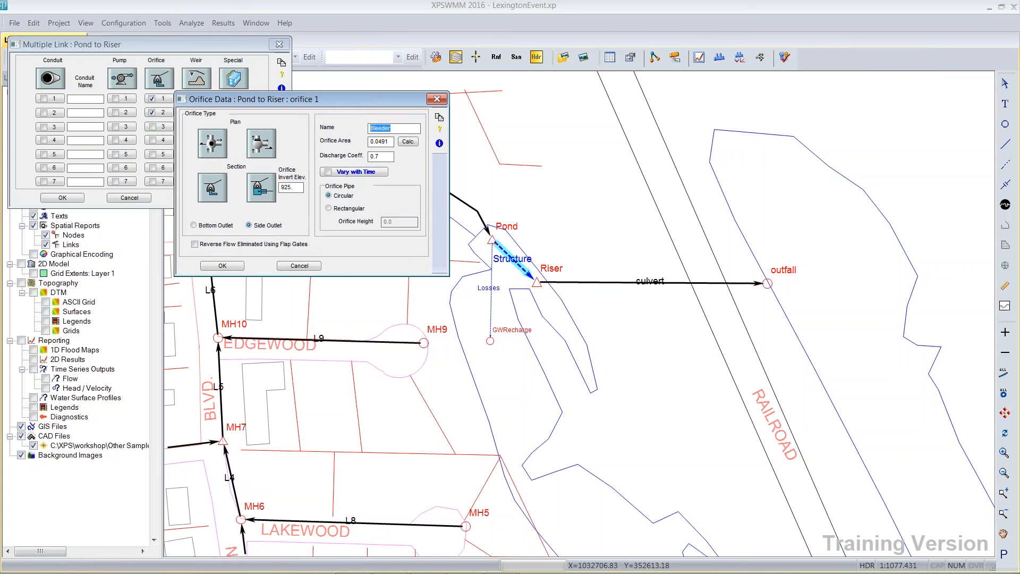
click(329, 171)
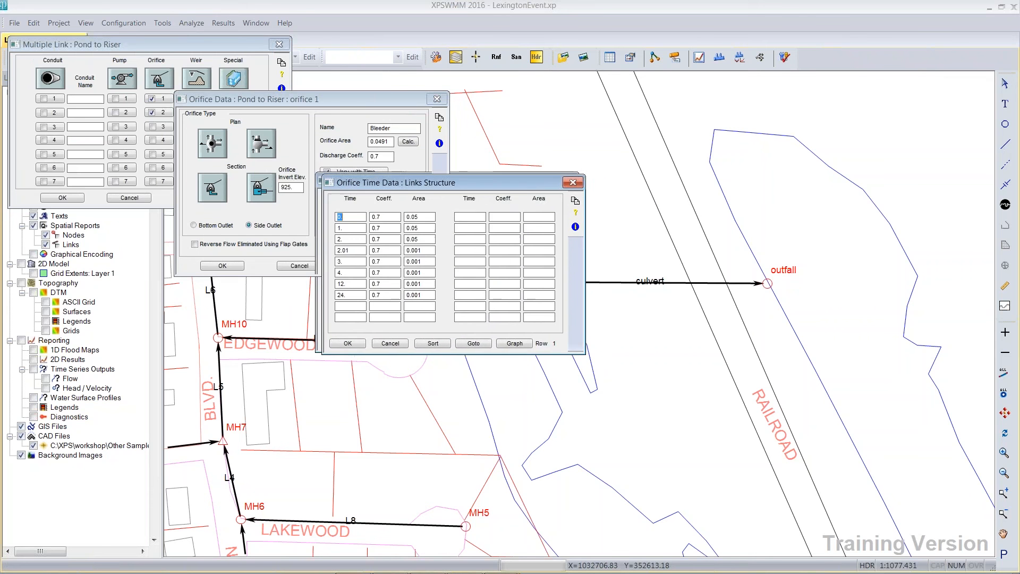
drag(395, 183, 416, 188)
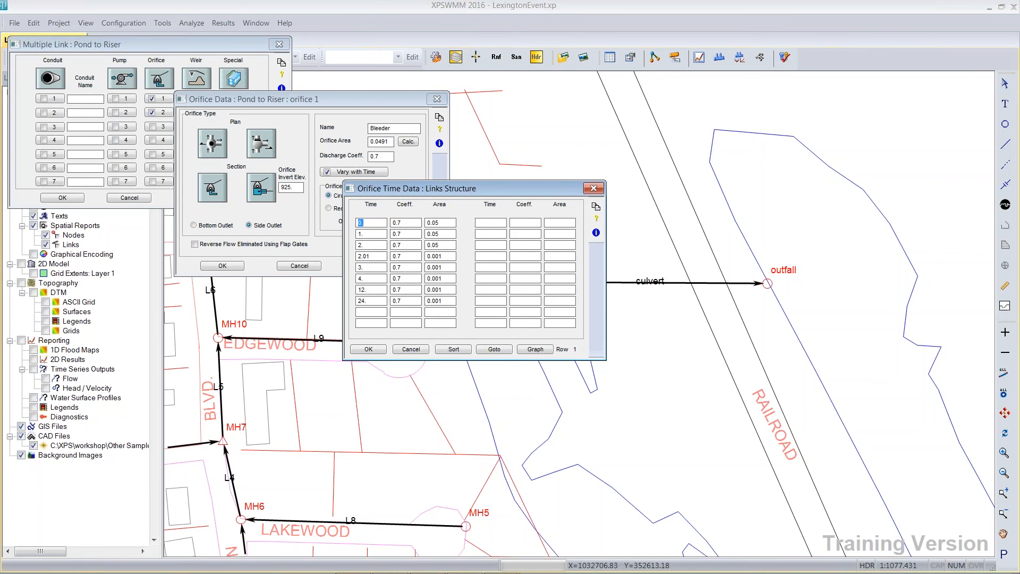
click(440, 222)
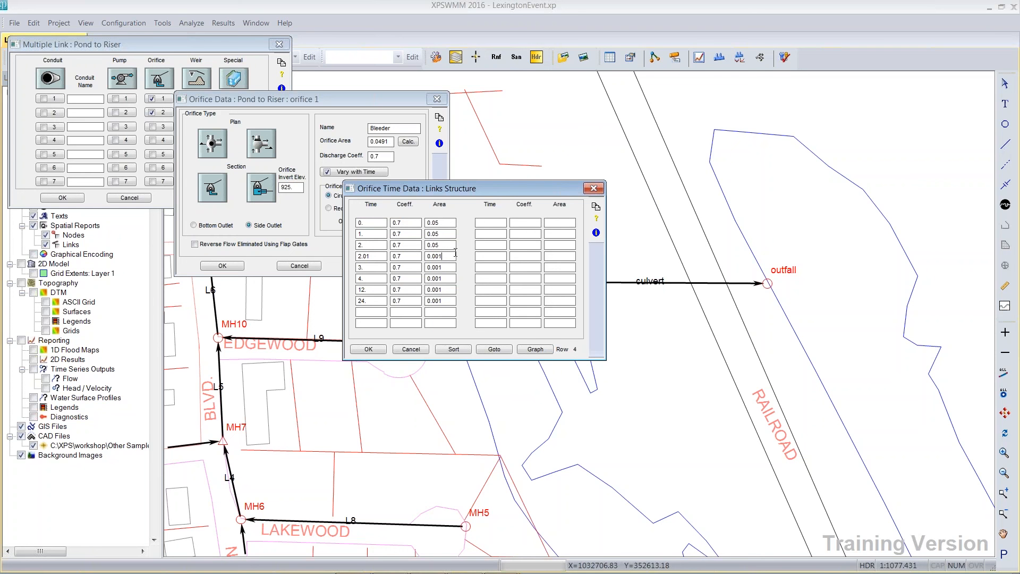
mouse_move(383, 197)
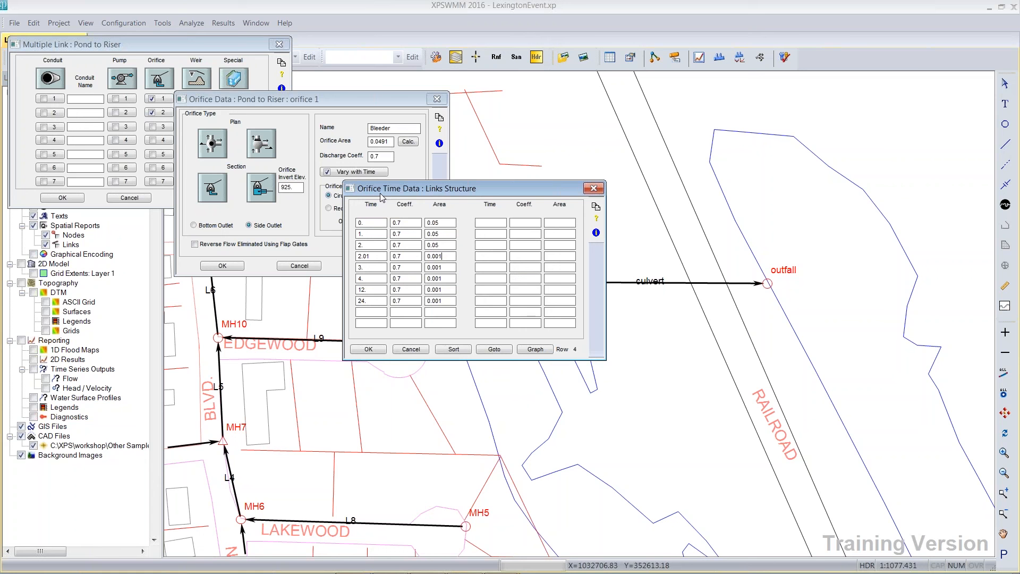
mouse_move(417, 338)
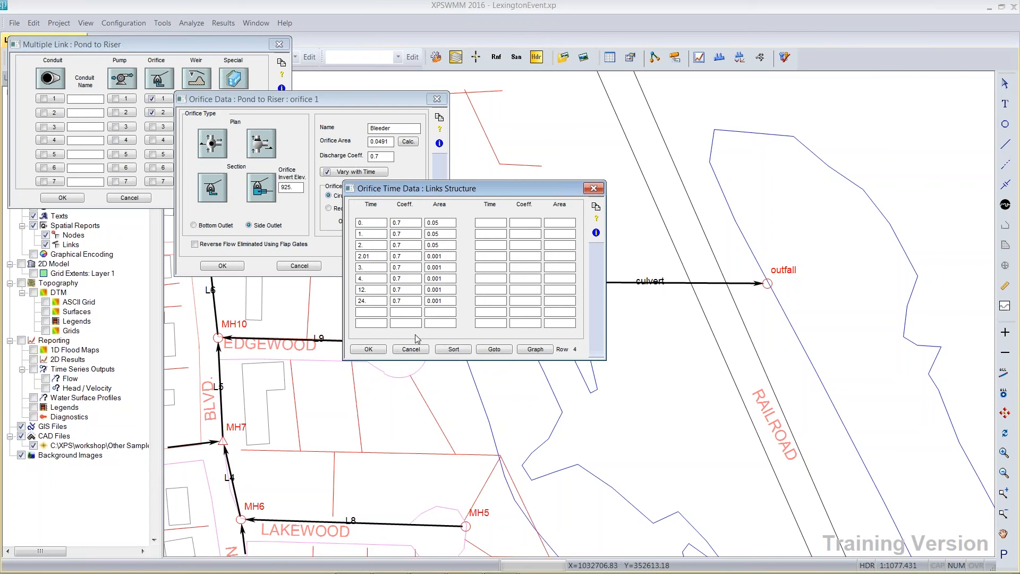